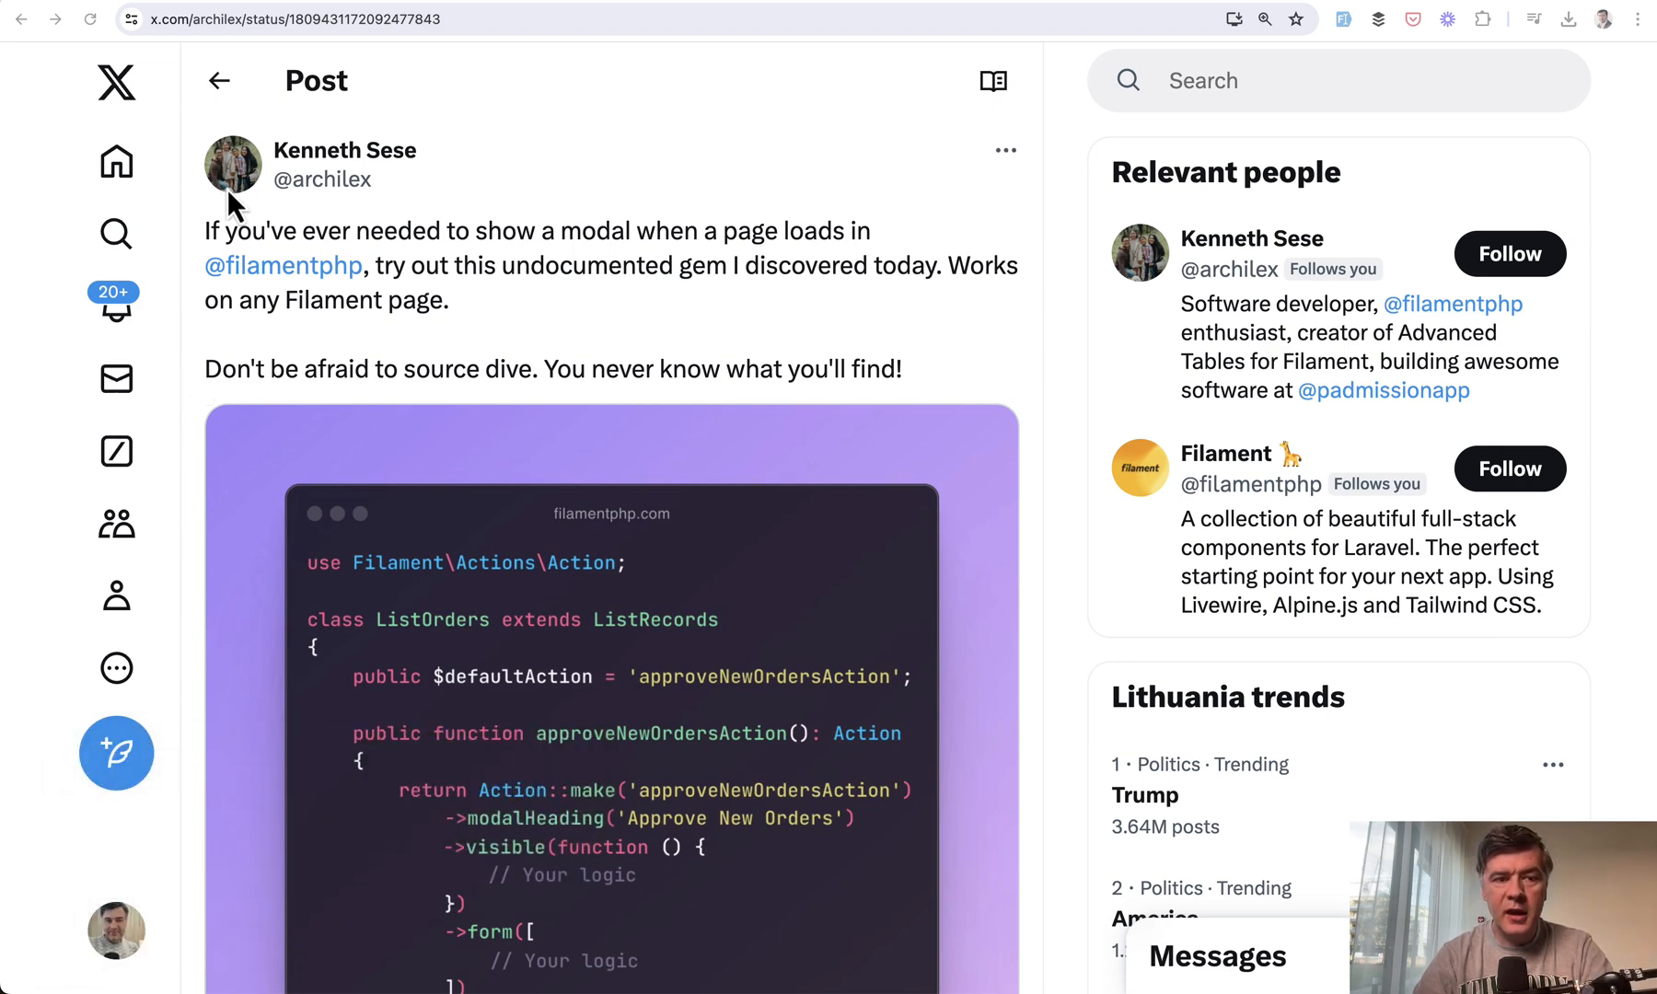
mouse_move(618, 299)
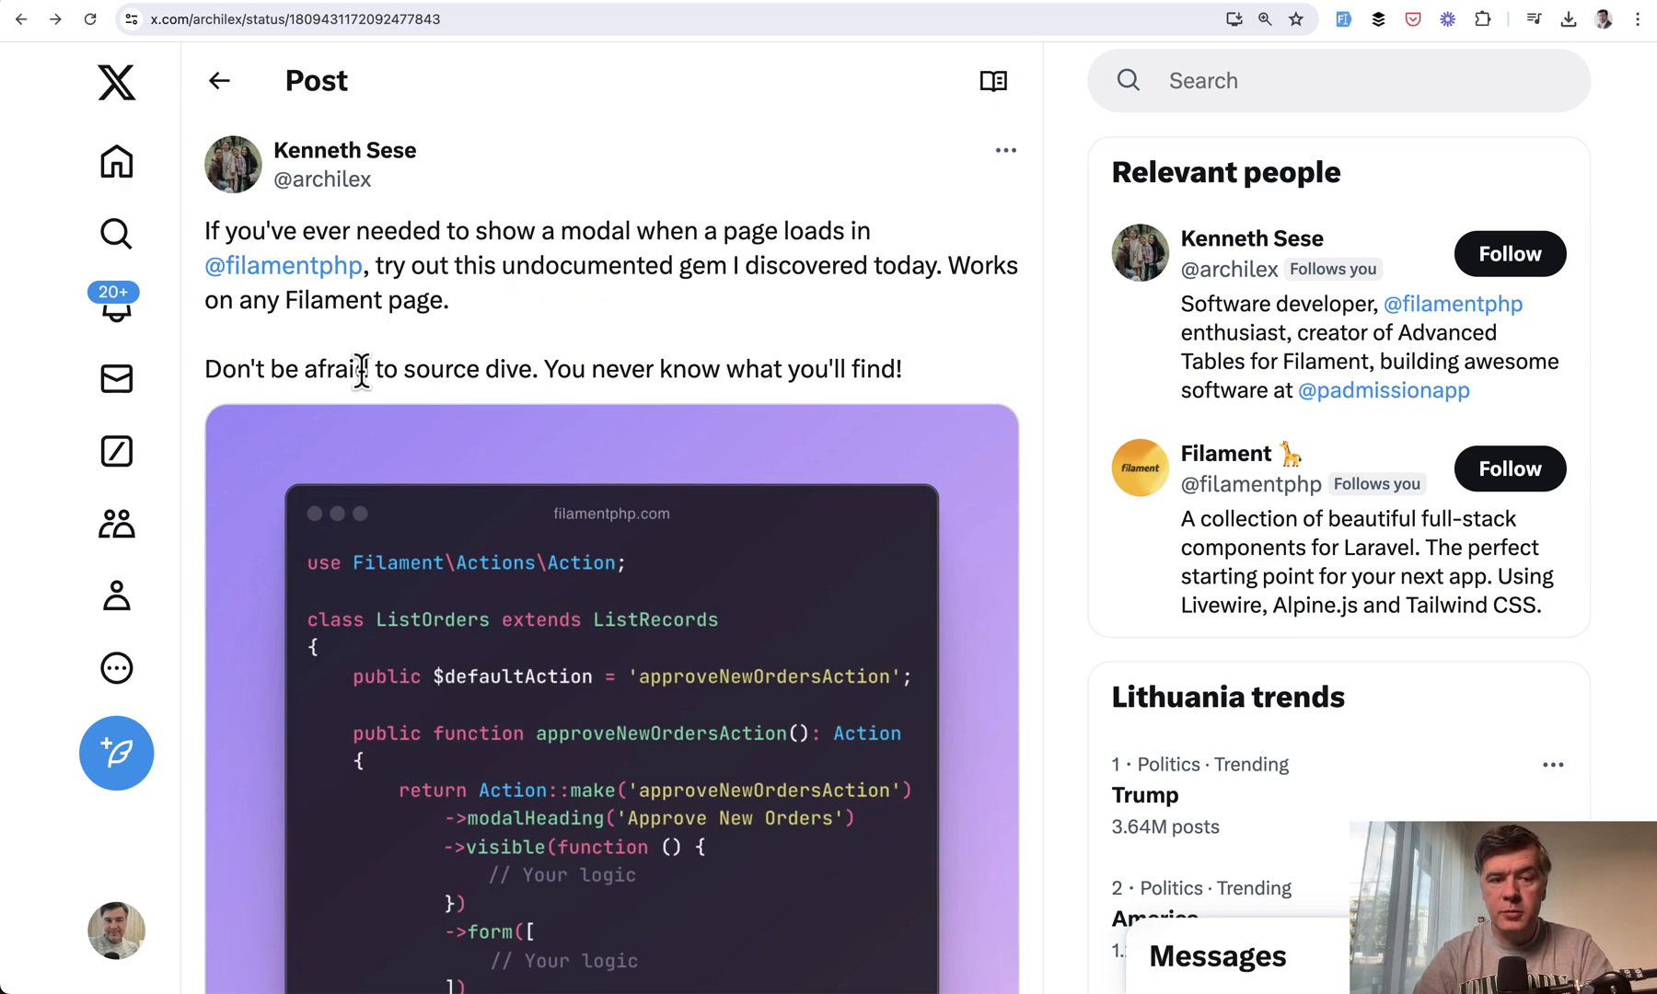
mouse_move(710, 311)
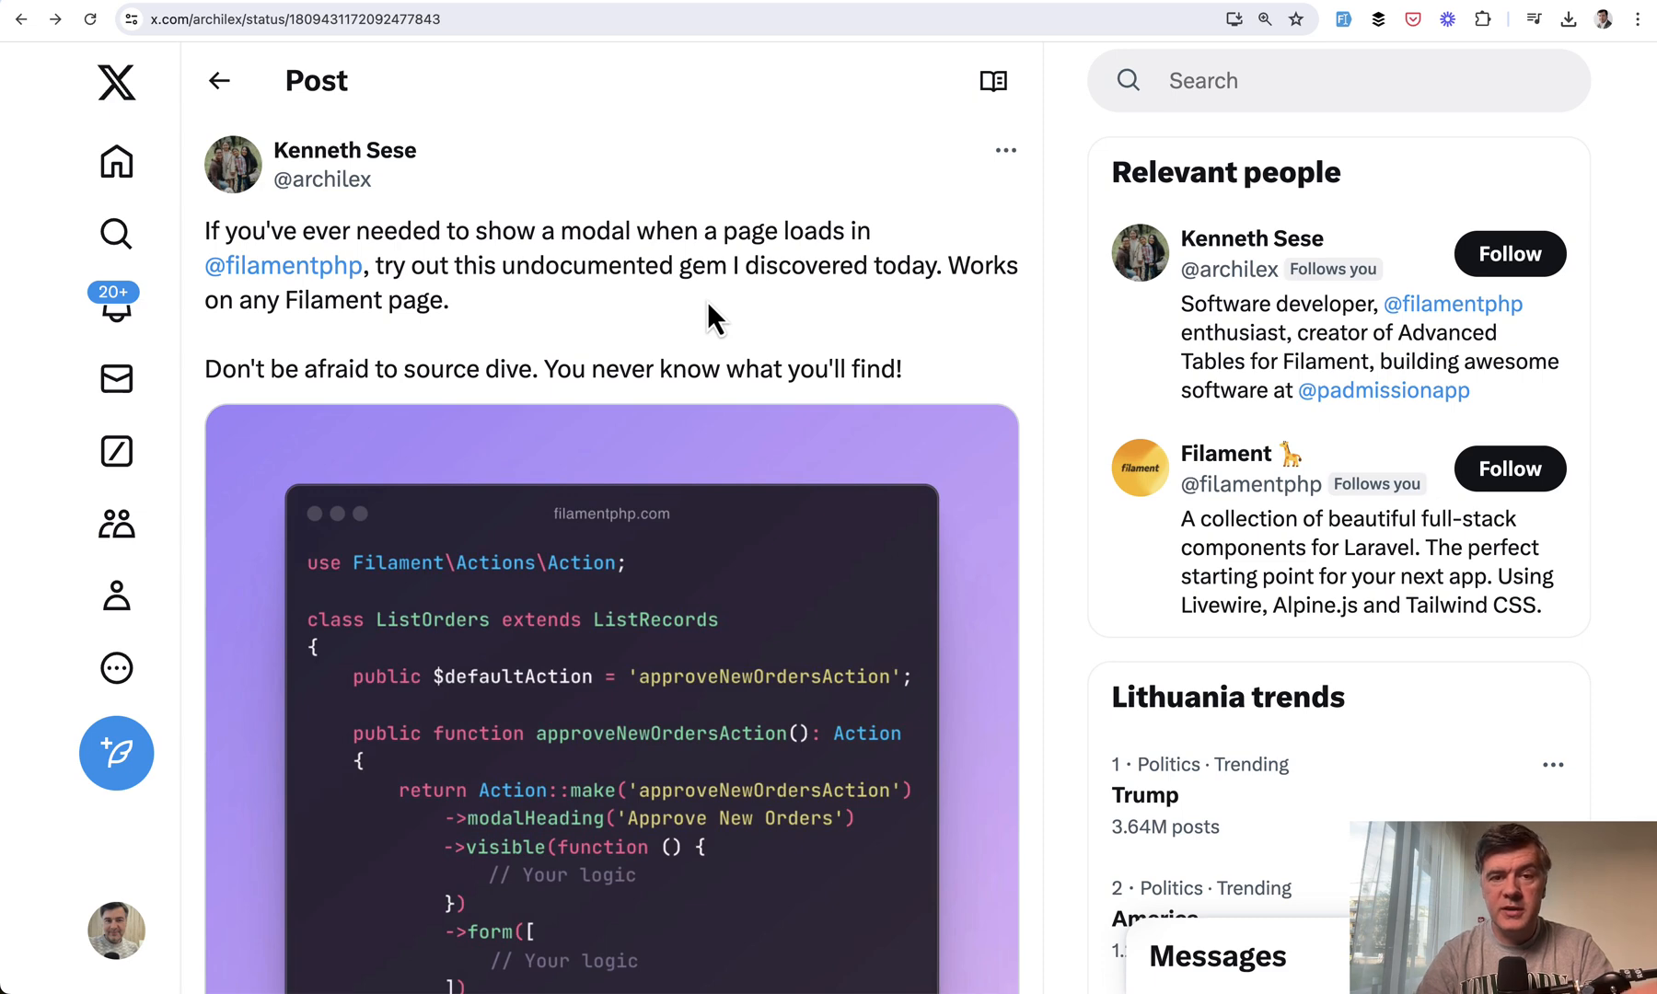
Go to Dashboard, then reopen Orders so the 'New Orders Today' modal appears on load
scroll("down", 3)
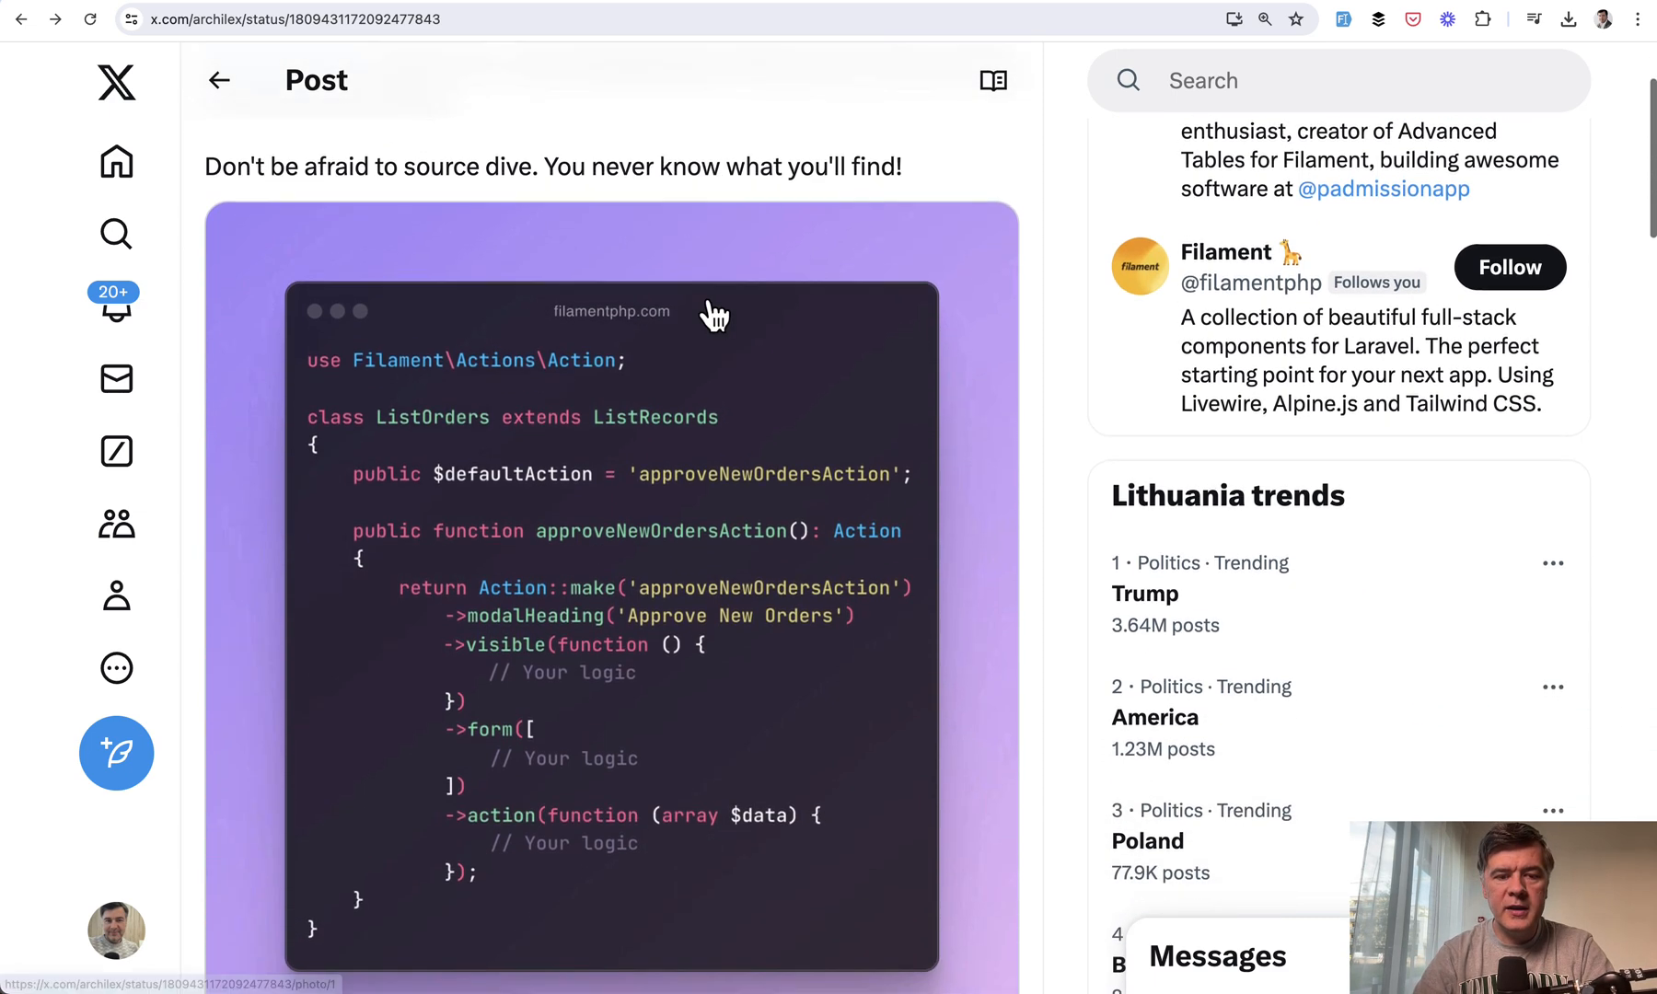
scroll("down", 3)
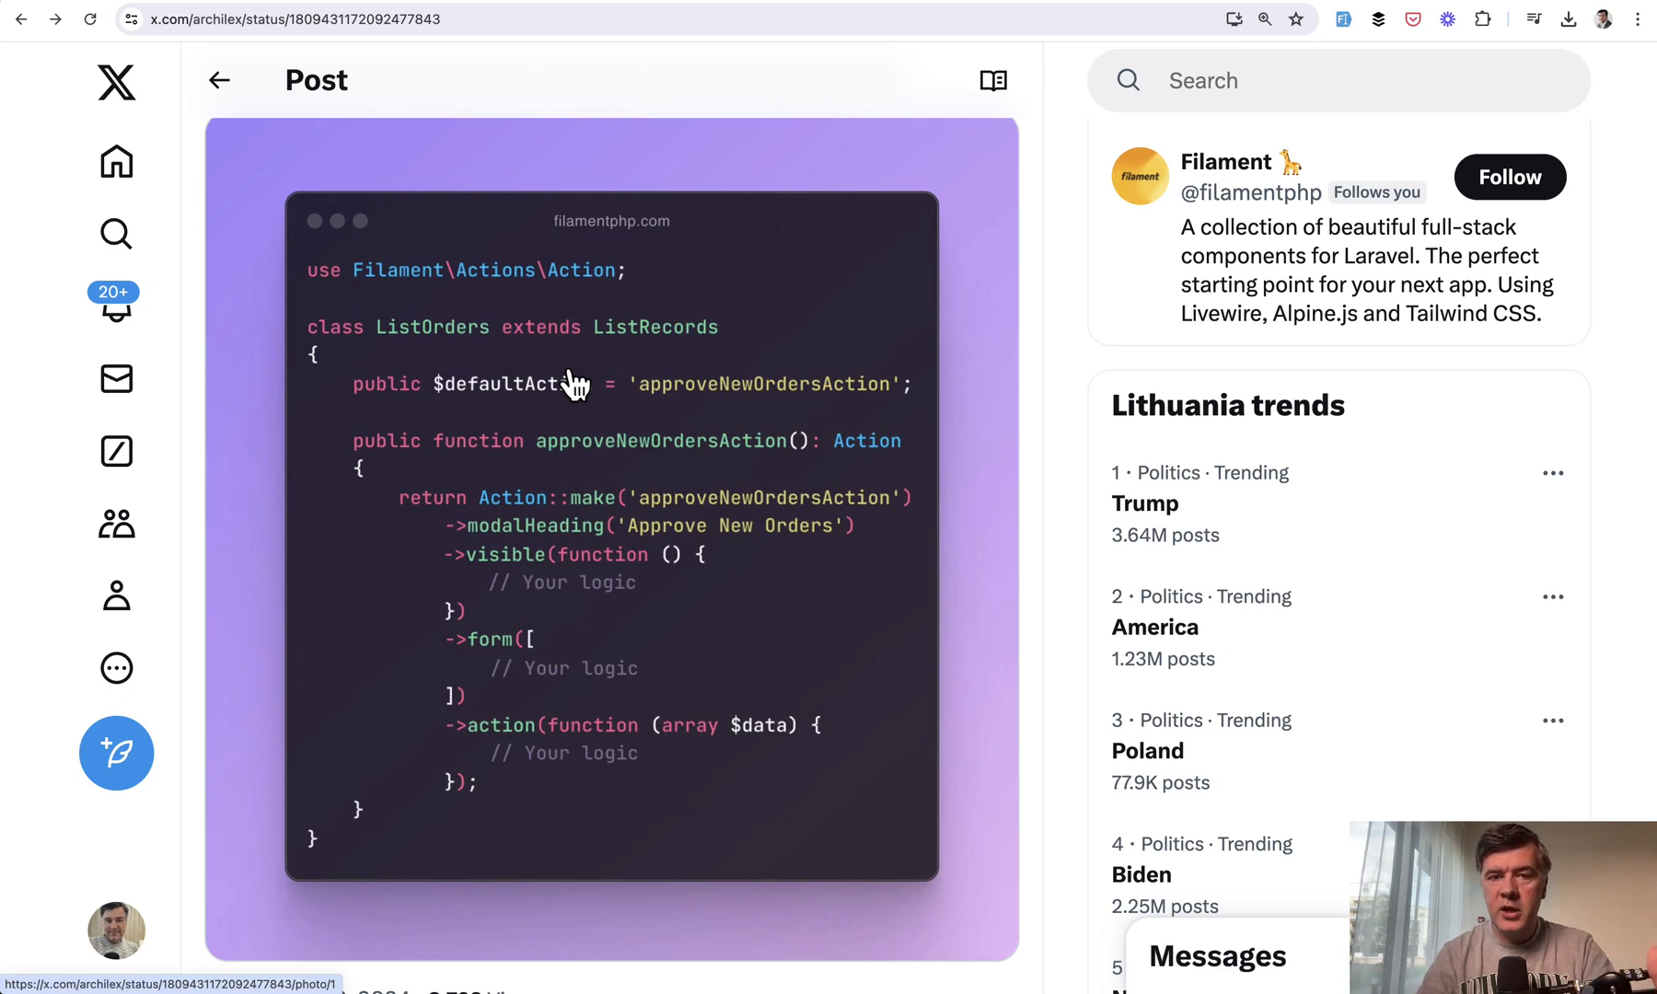
mouse_move(854, 180)
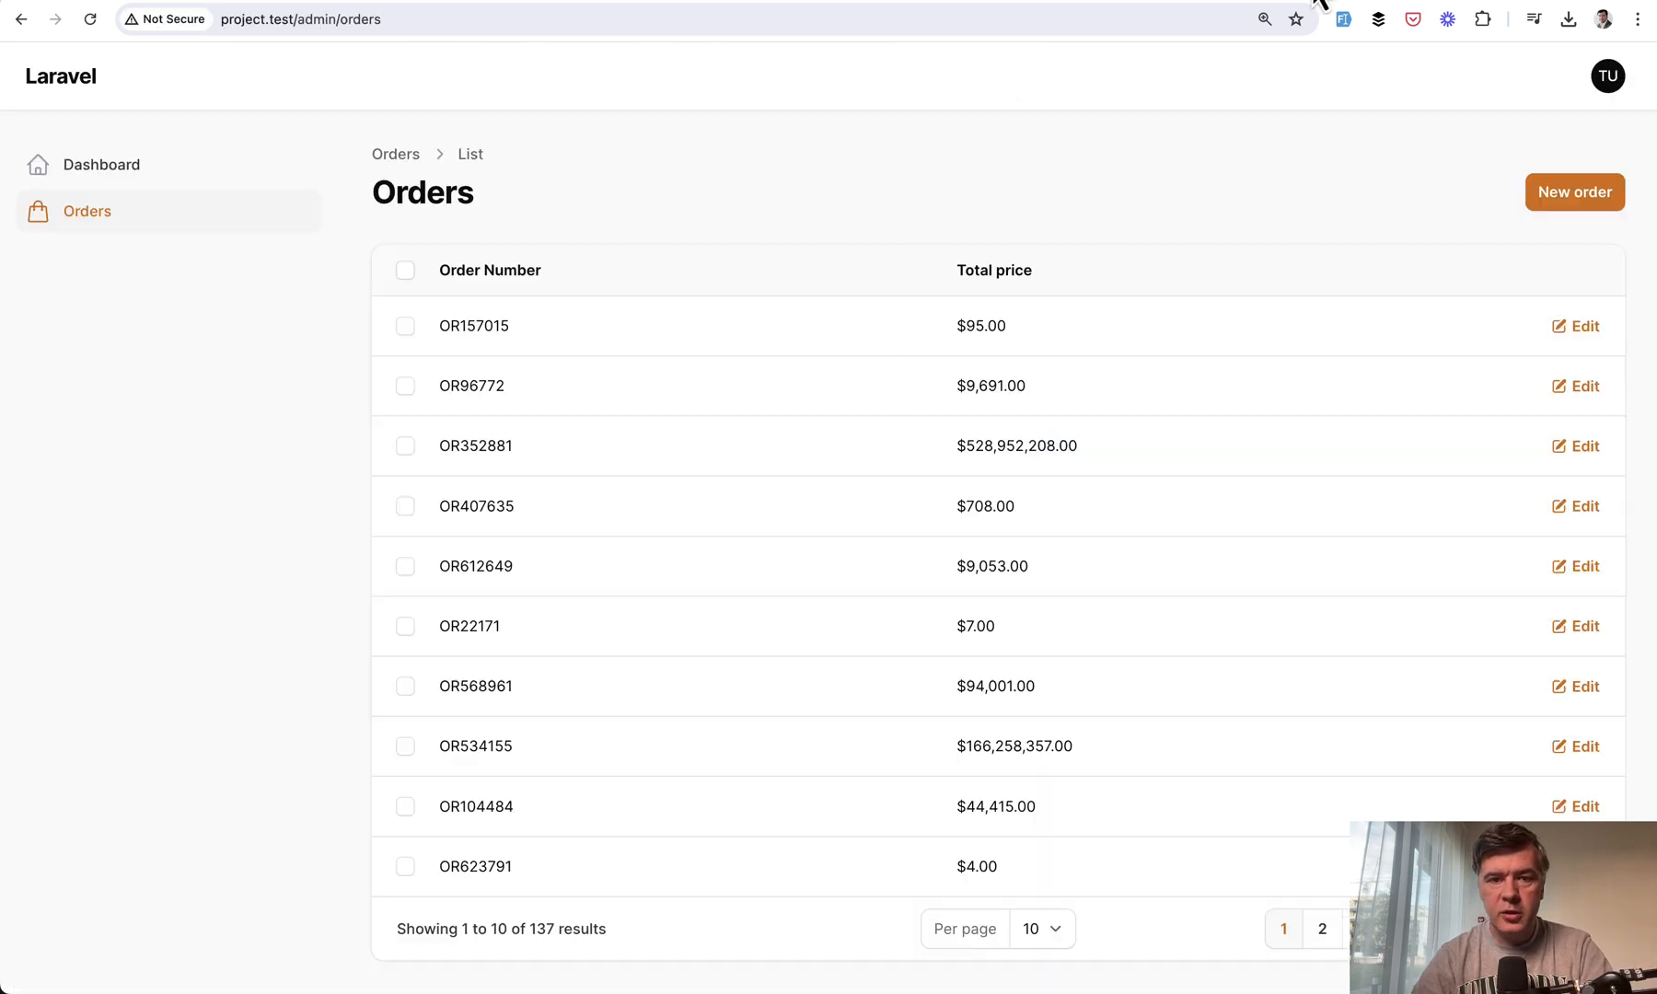
left_click(101, 164)
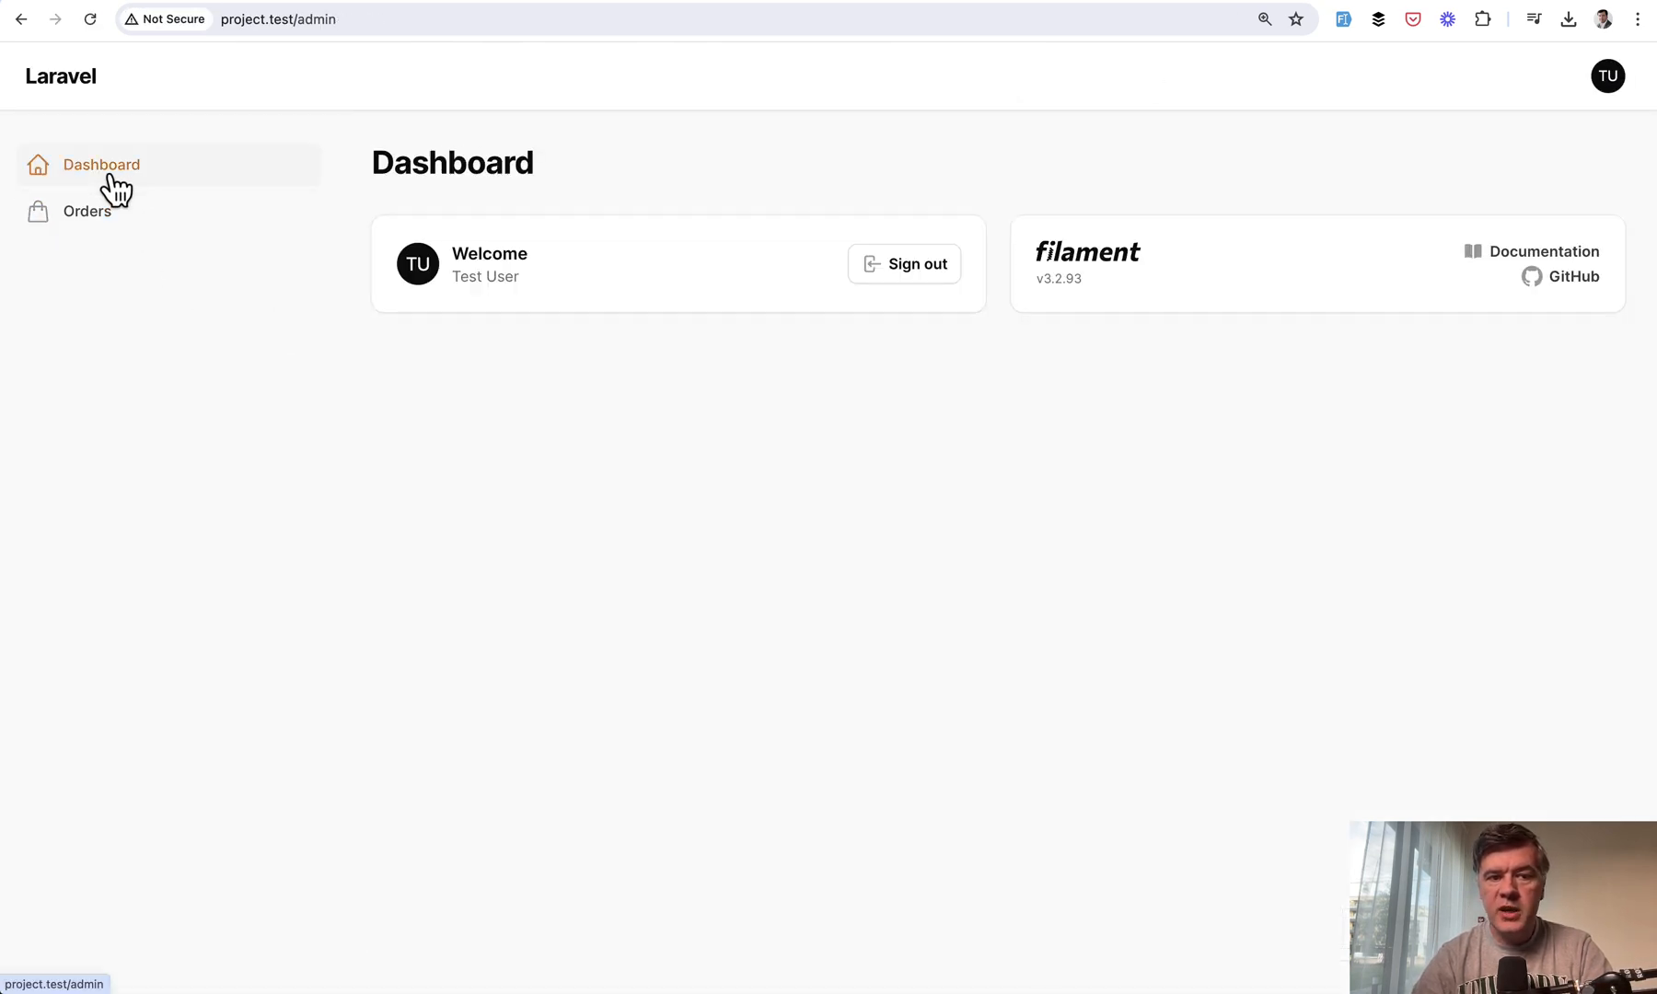
left_click(87, 211)
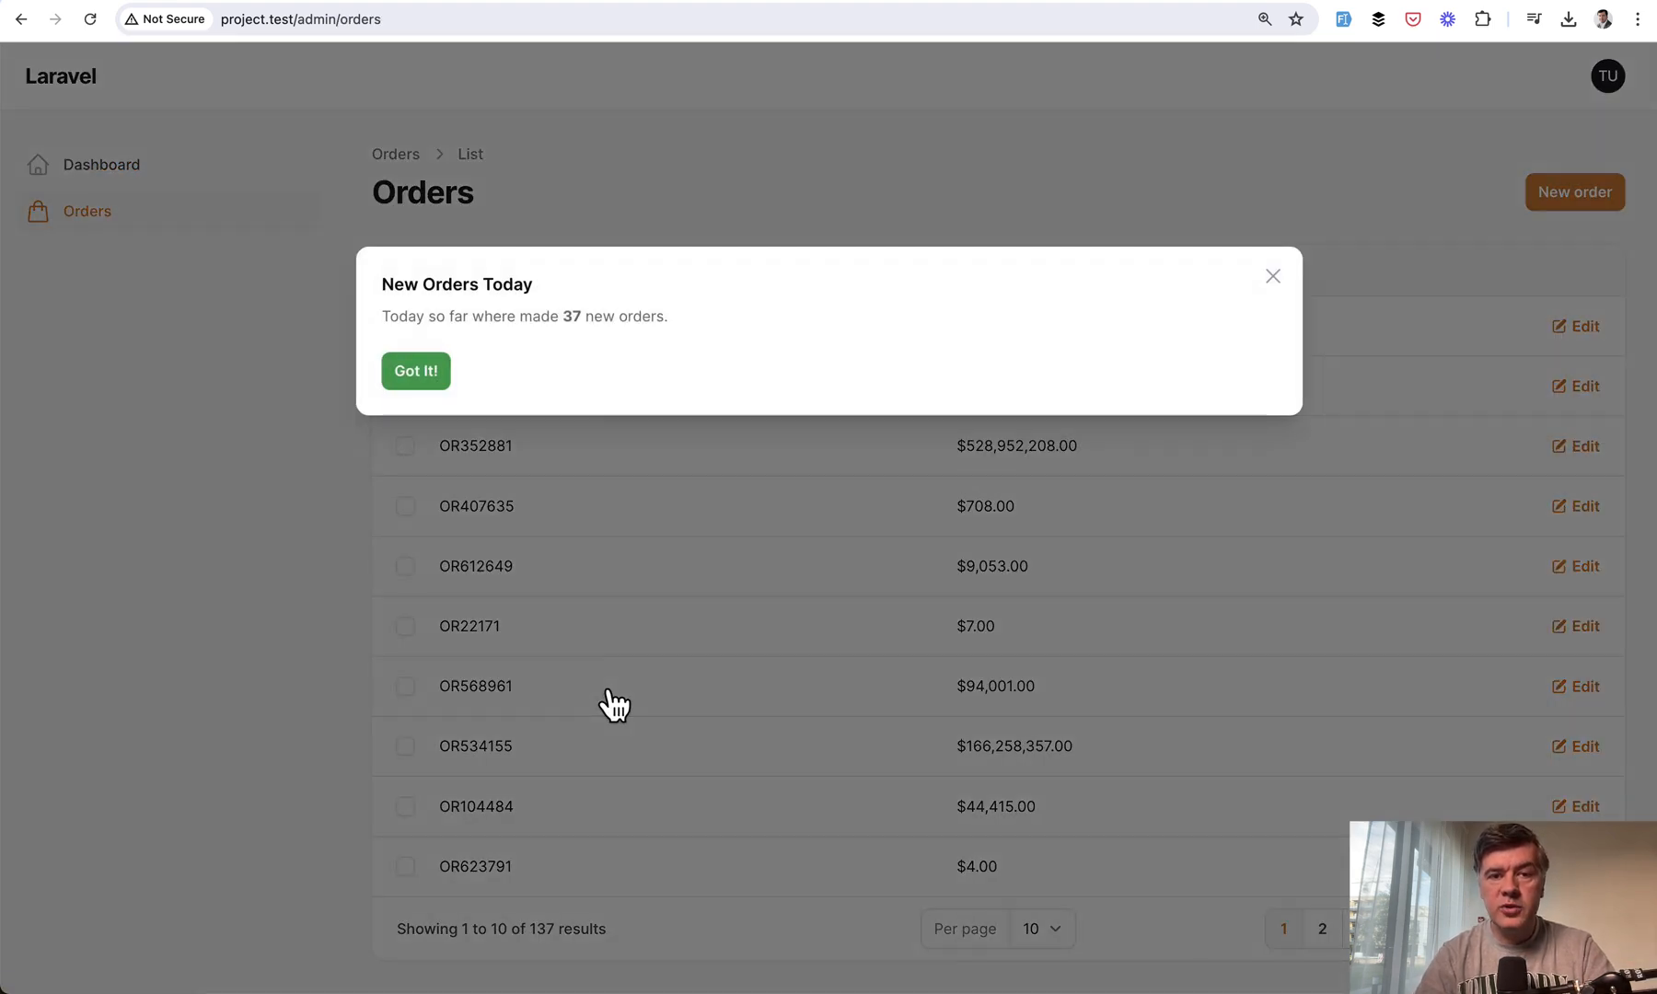
mouse_move(257, 407)
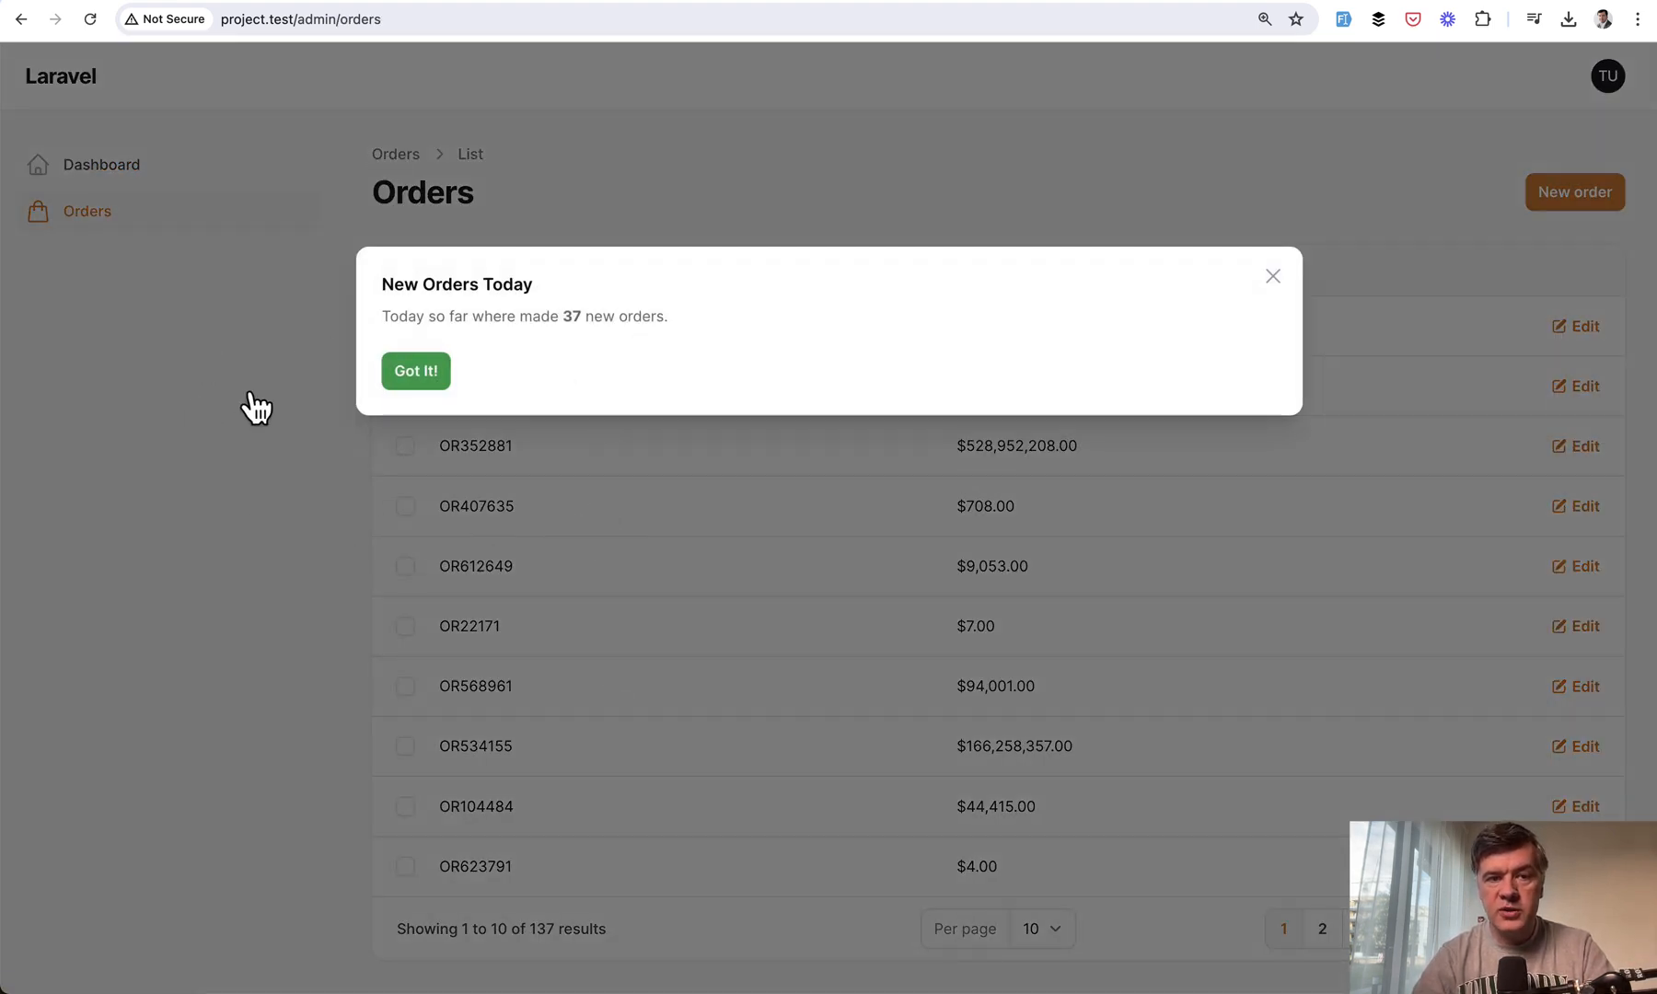
mouse_move(245, 430)
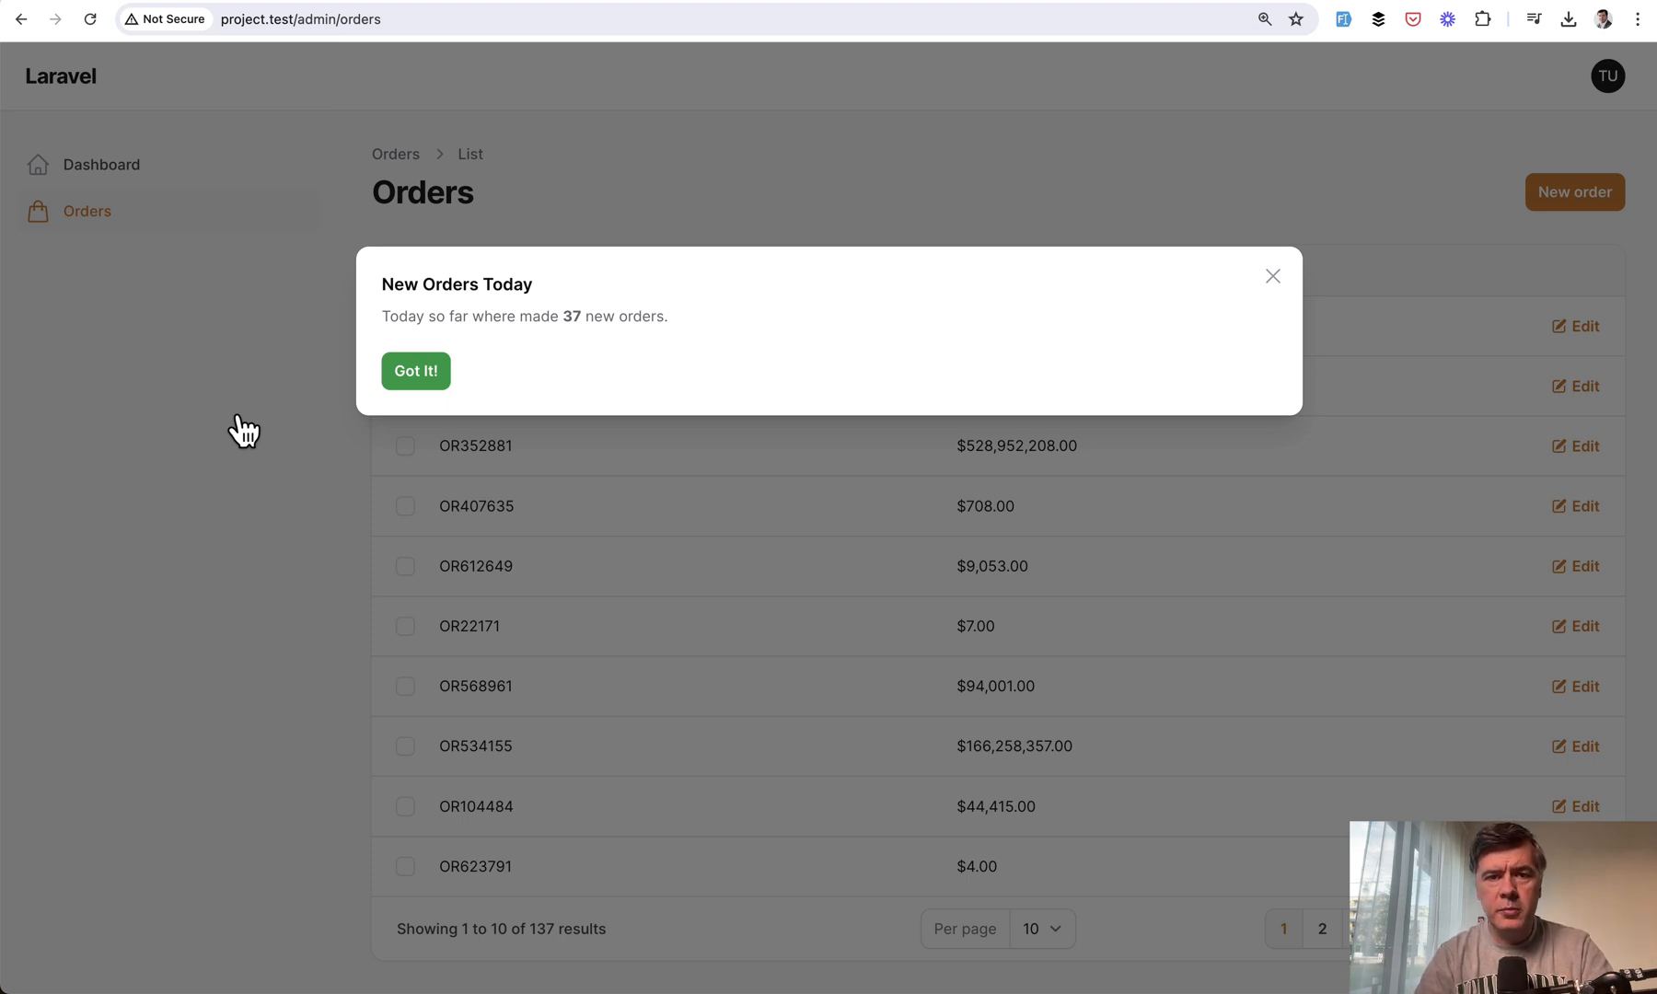
mouse_move(446, 465)
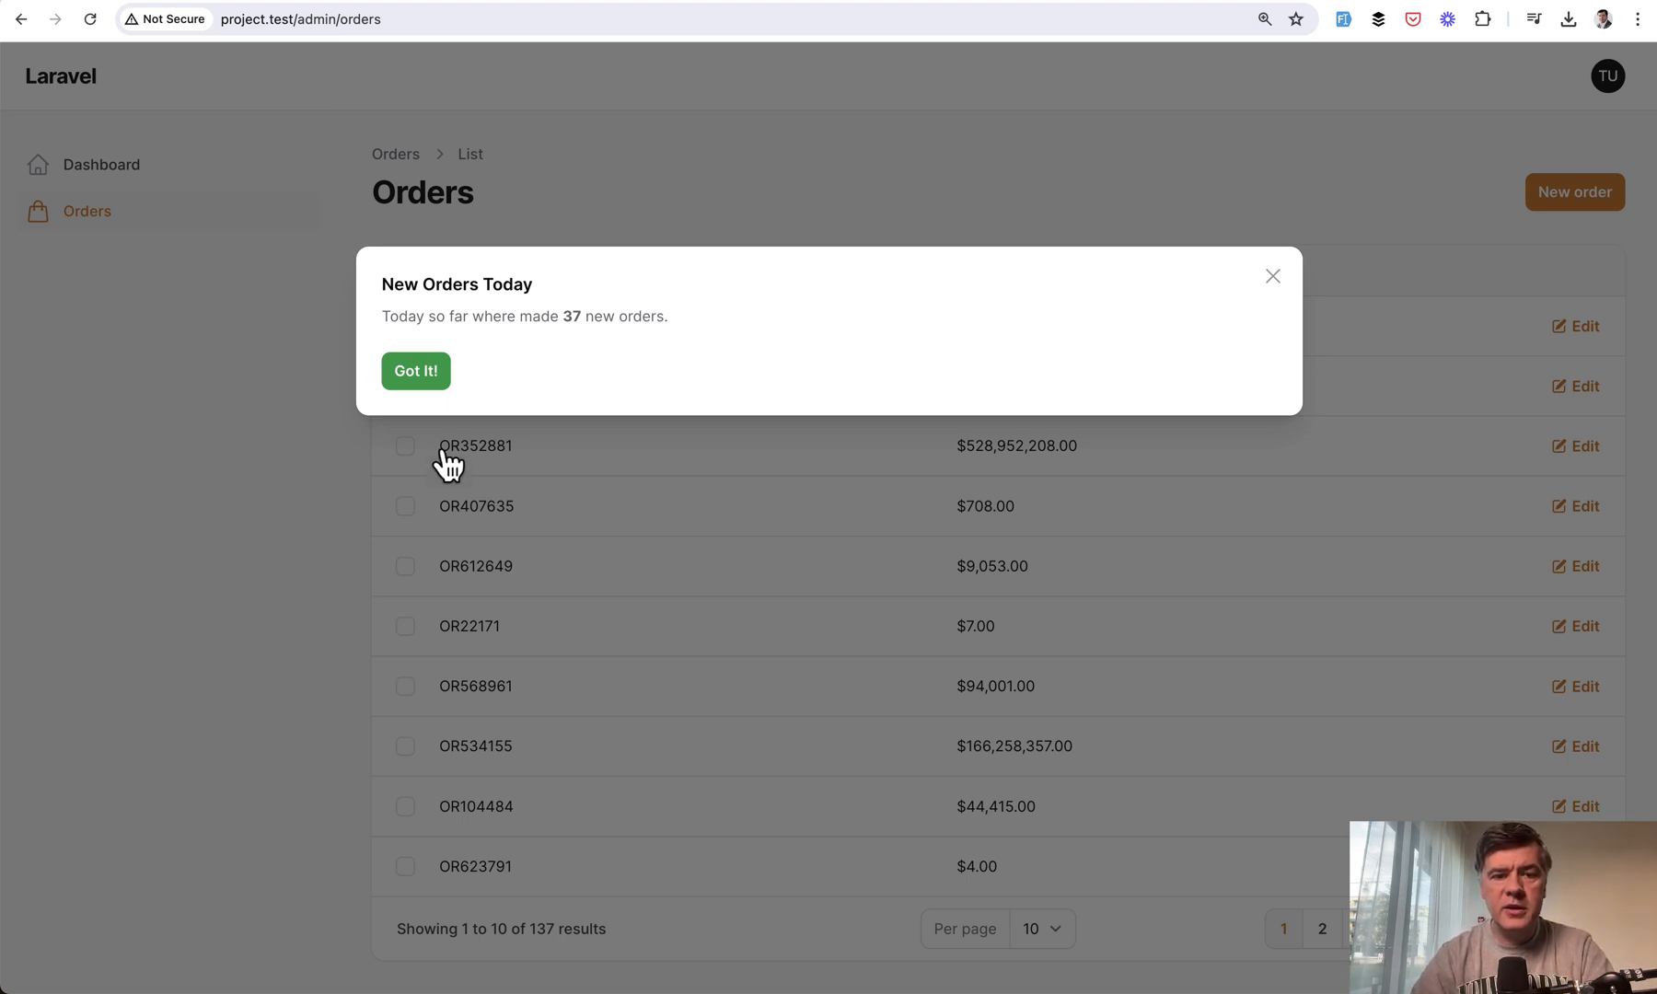
mouse_move(260, 316)
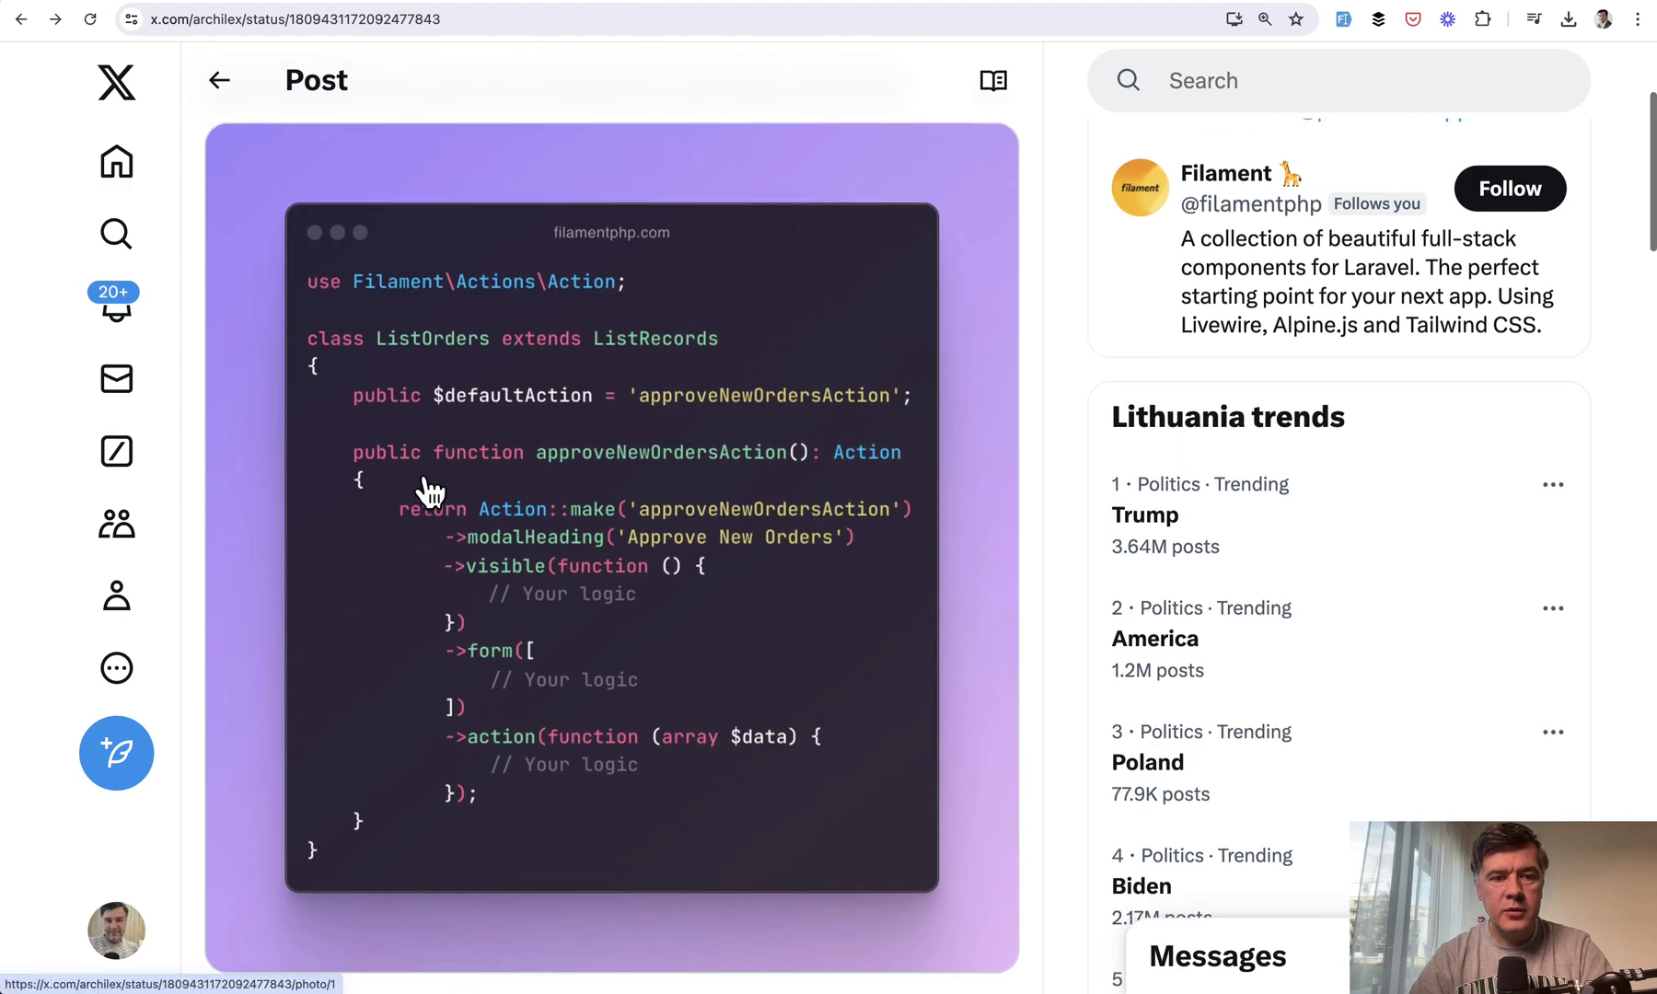
scroll("down", 3)
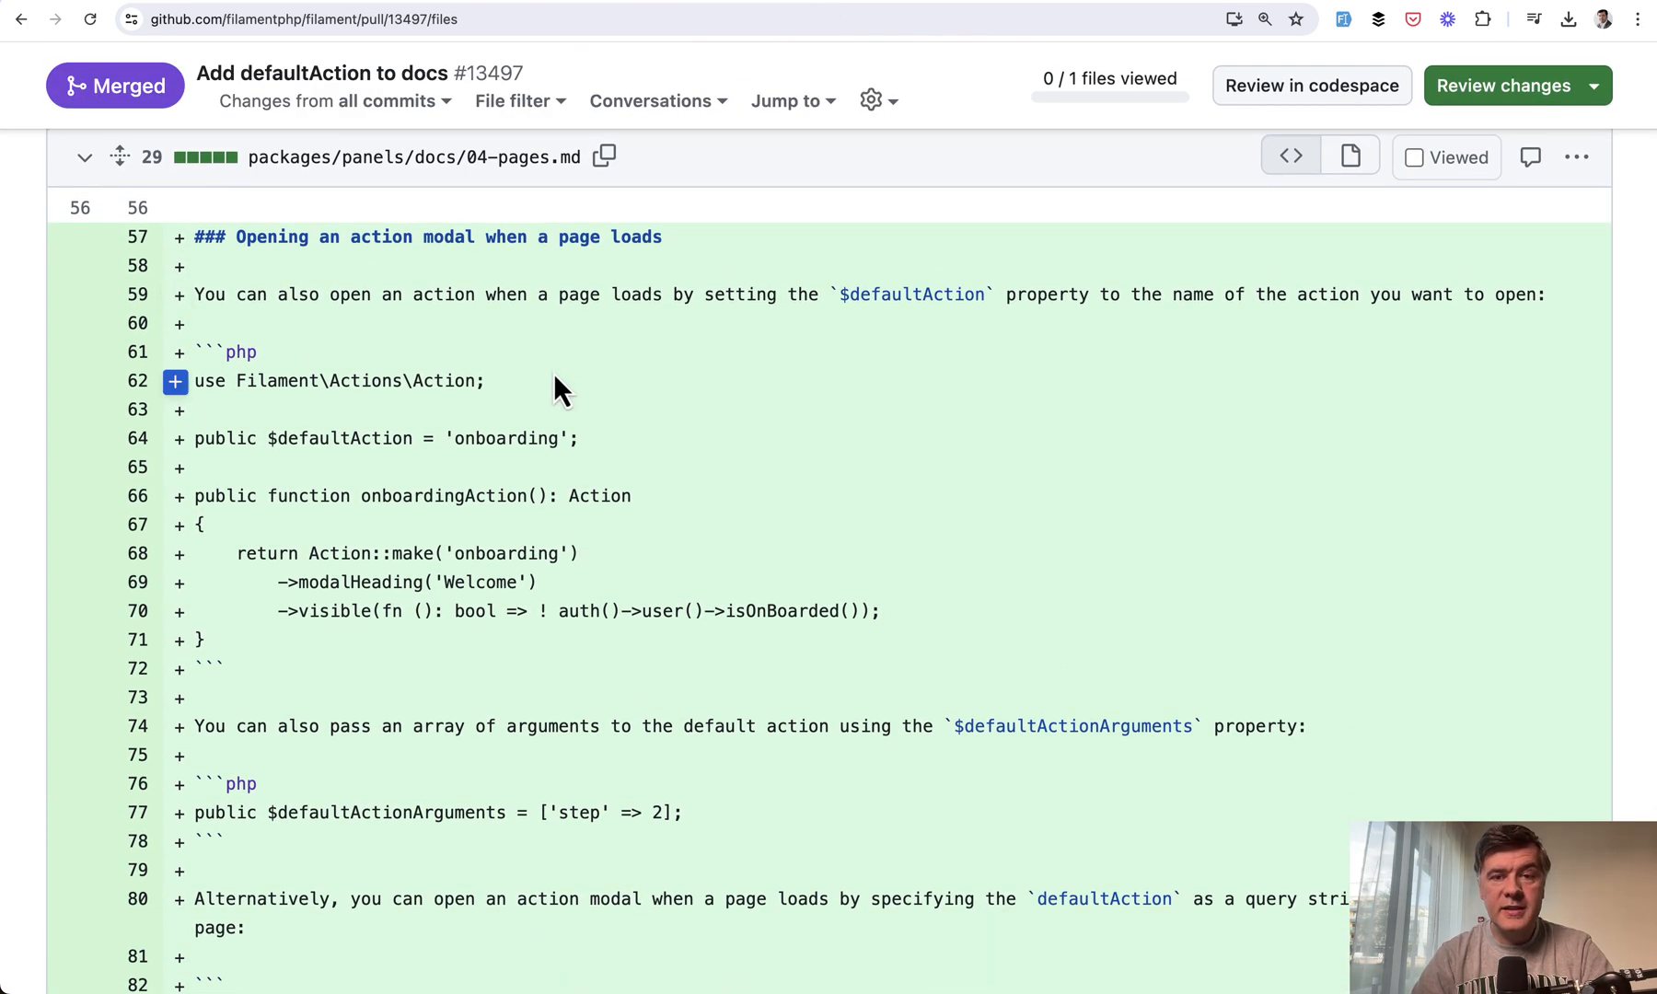
scroll("down", 3)
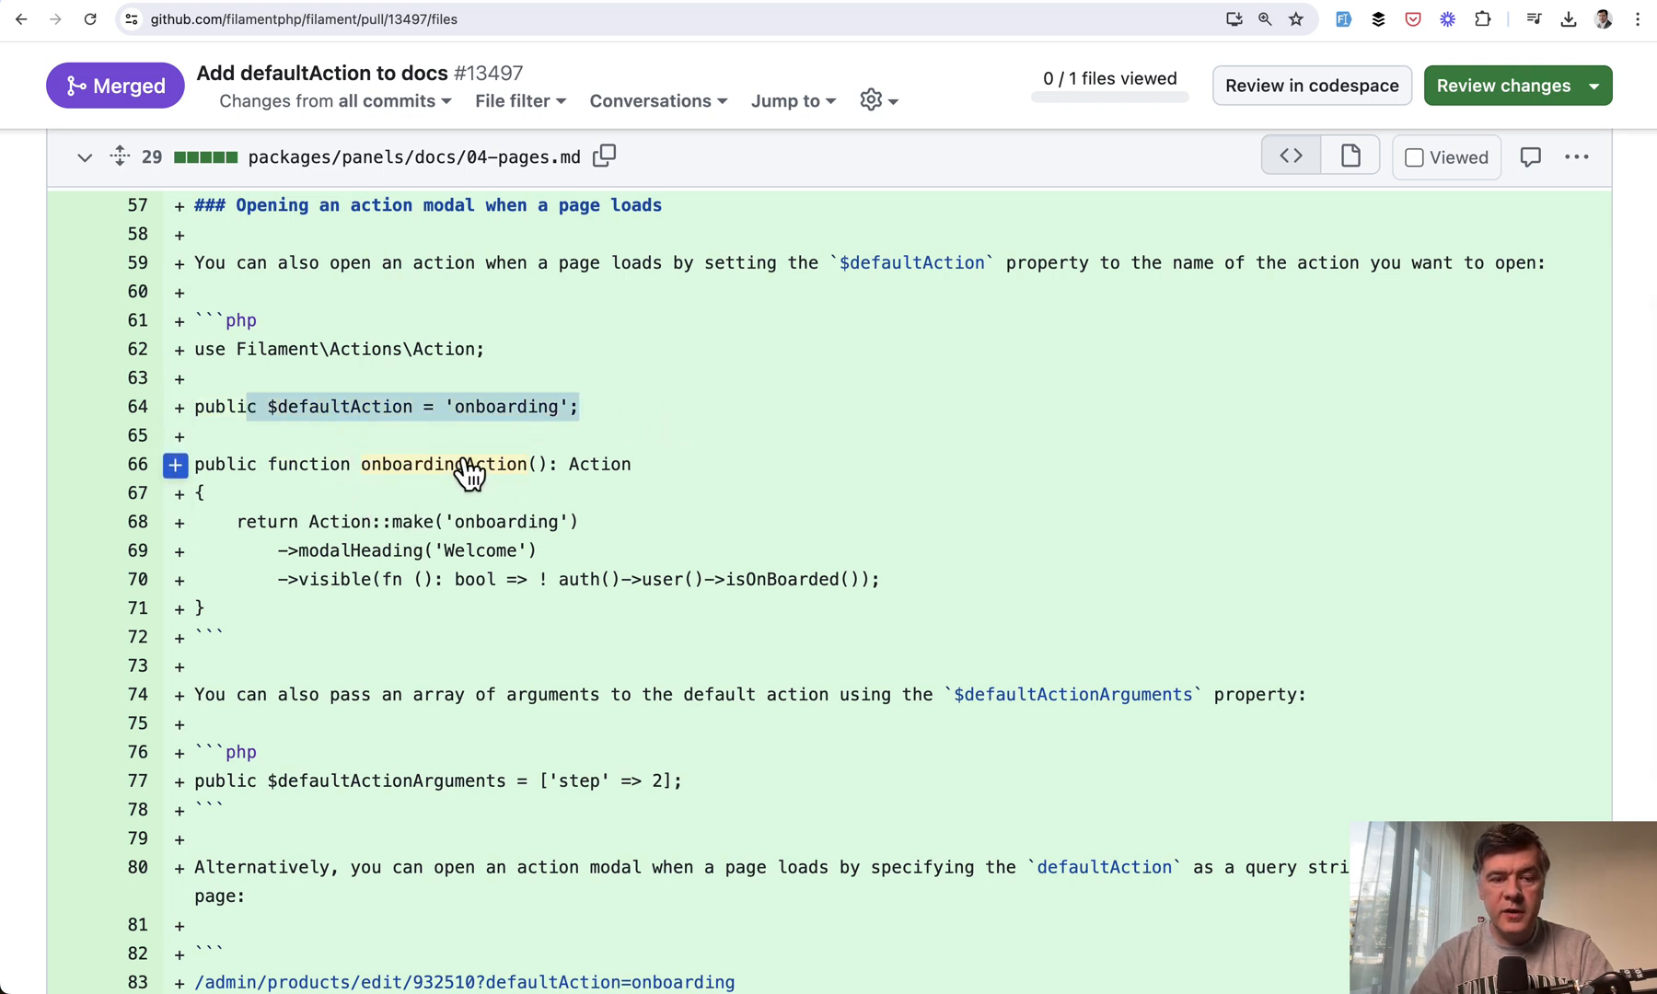
mouse_move(490, 477)
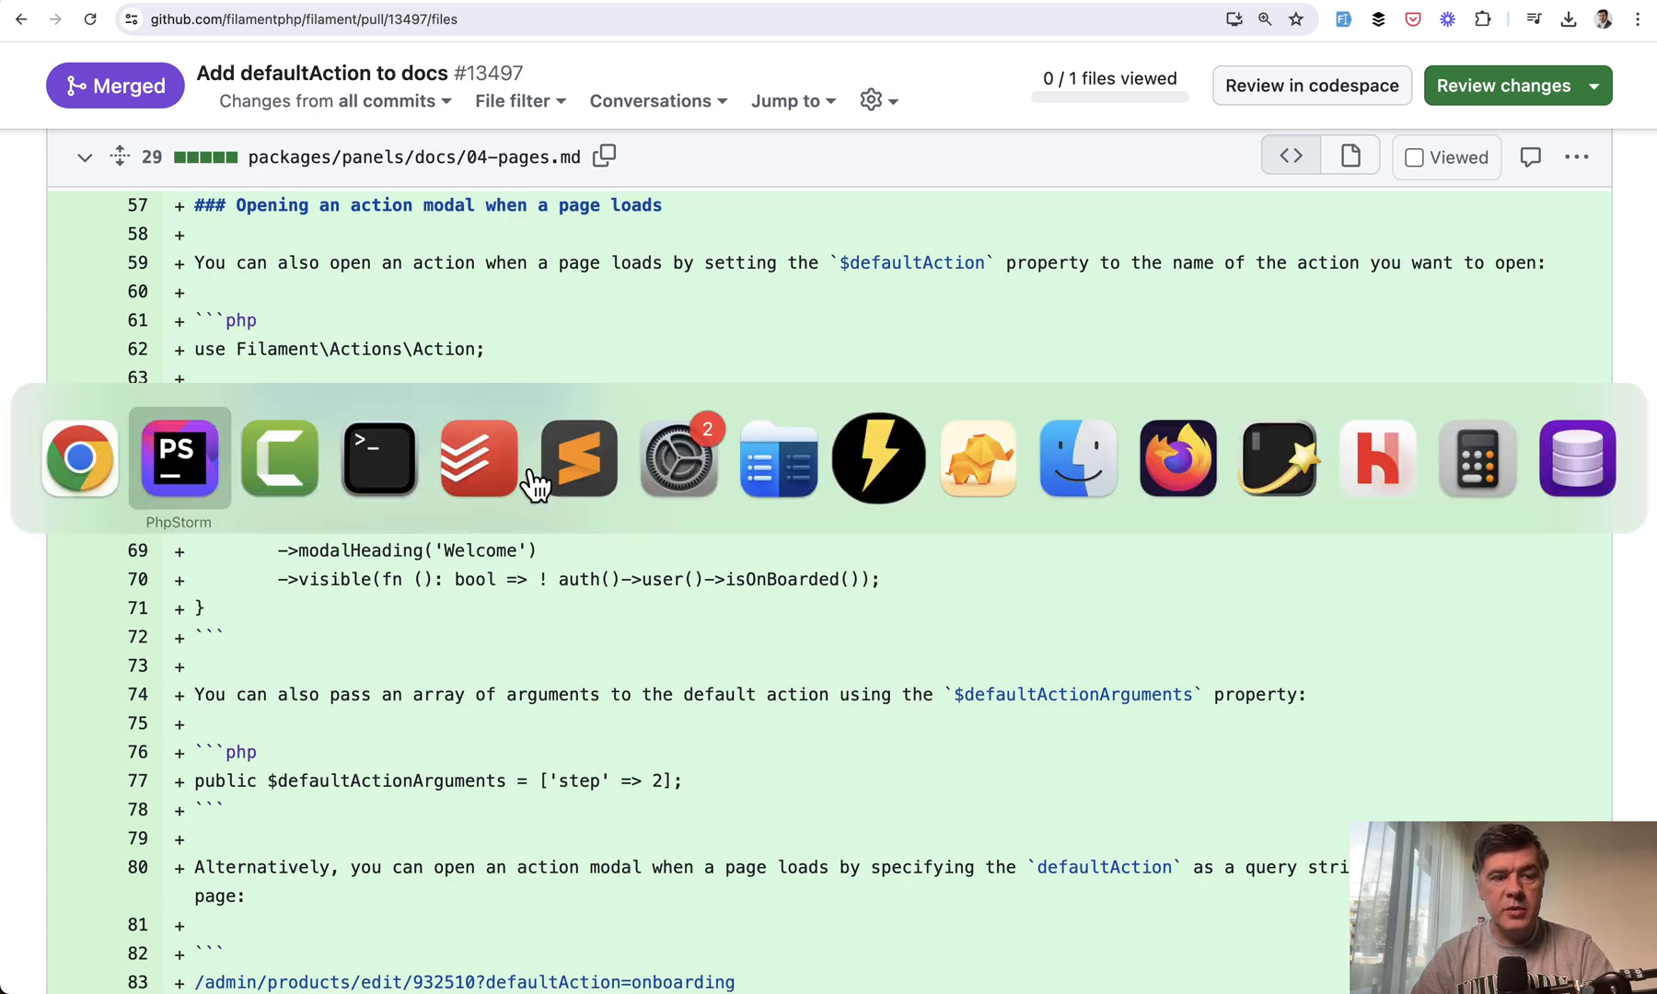
In ListOrders.php, scroll to $defaultAction = 'newOrdersToday' and its newOrdersToday action method
left_click(179, 460)
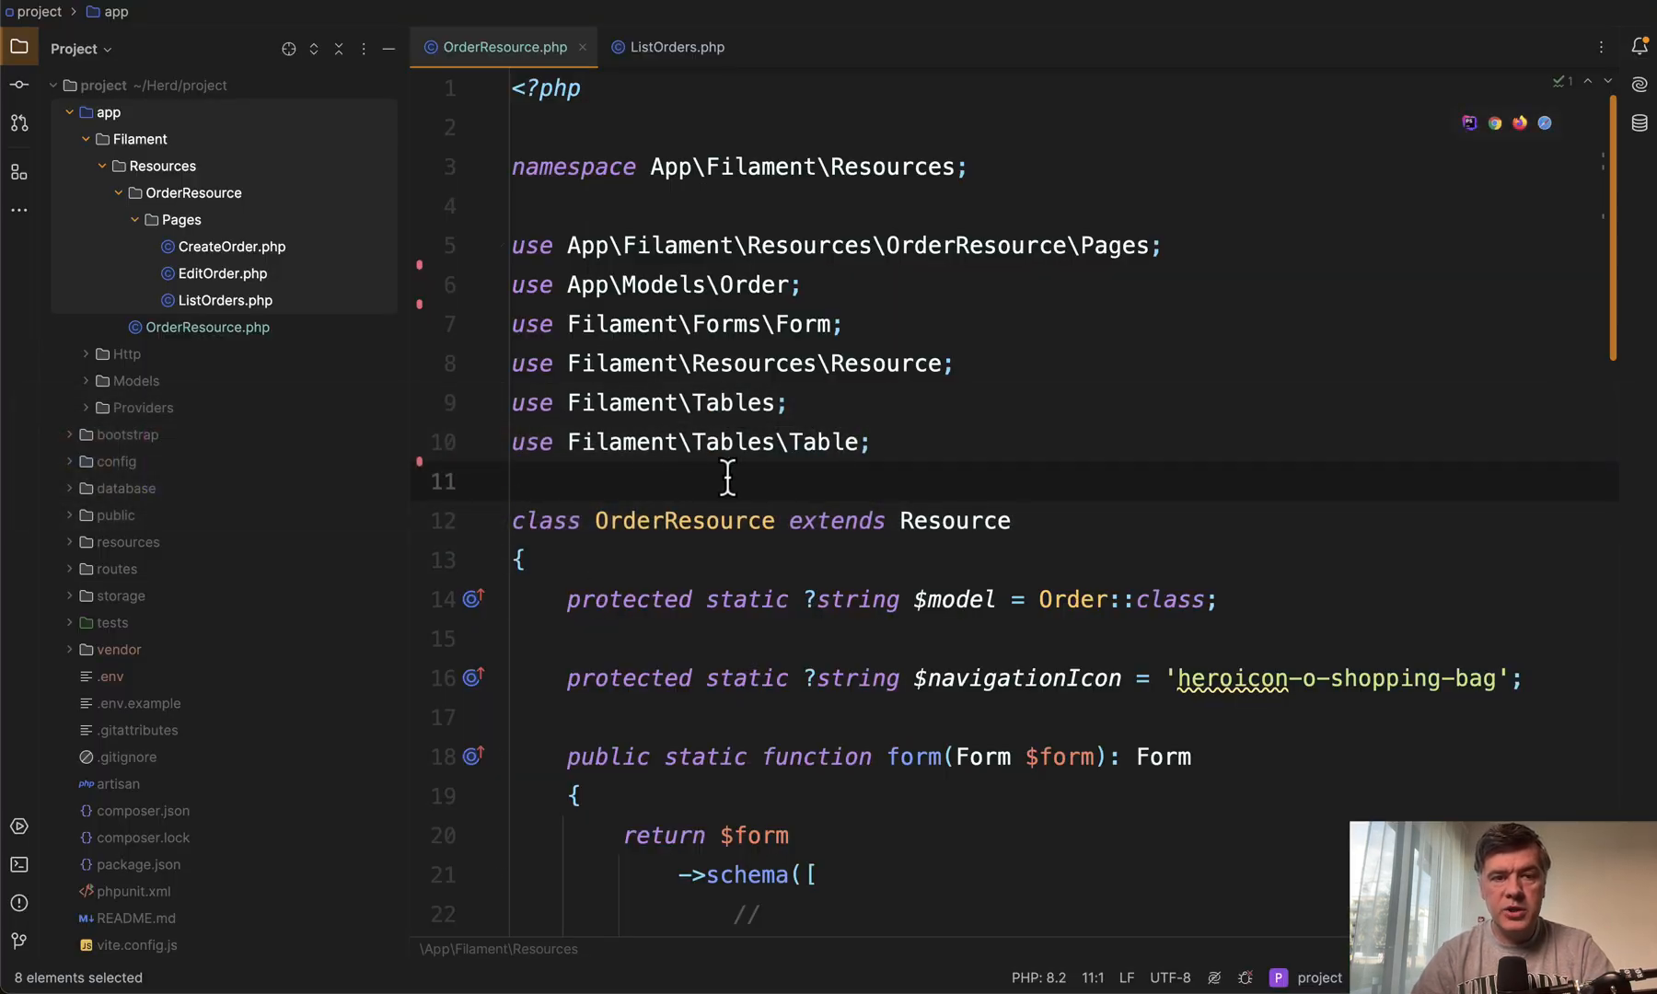
scroll("down", 3)
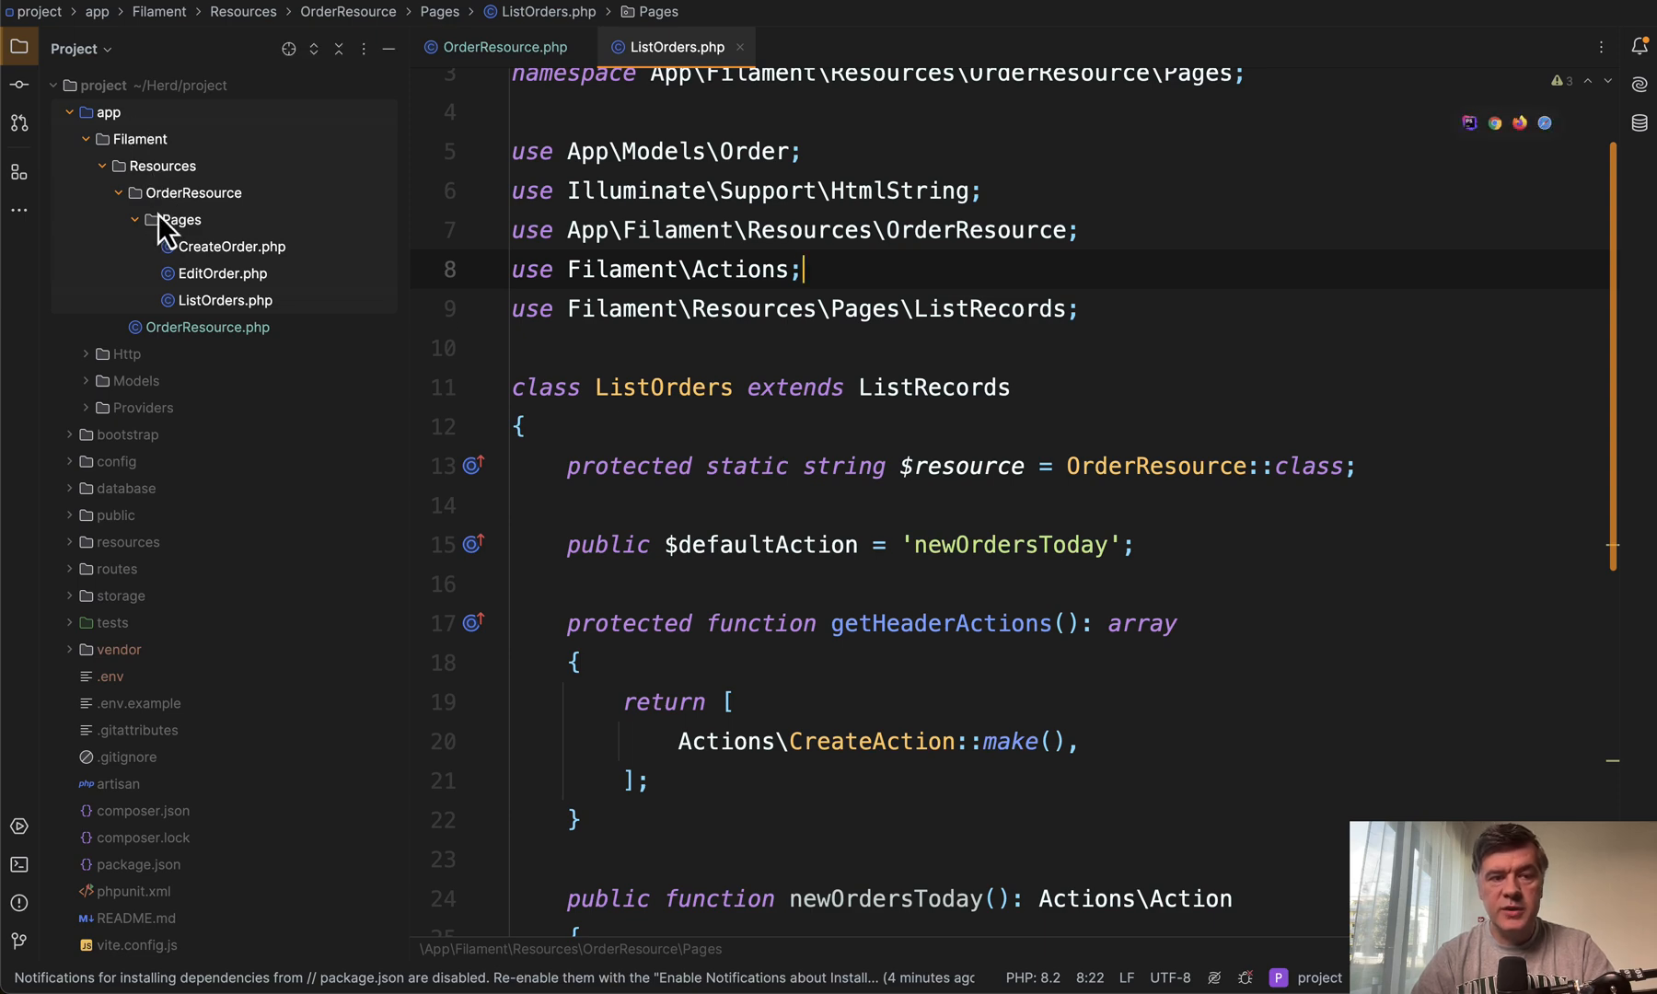
mouse_move(754, 387)
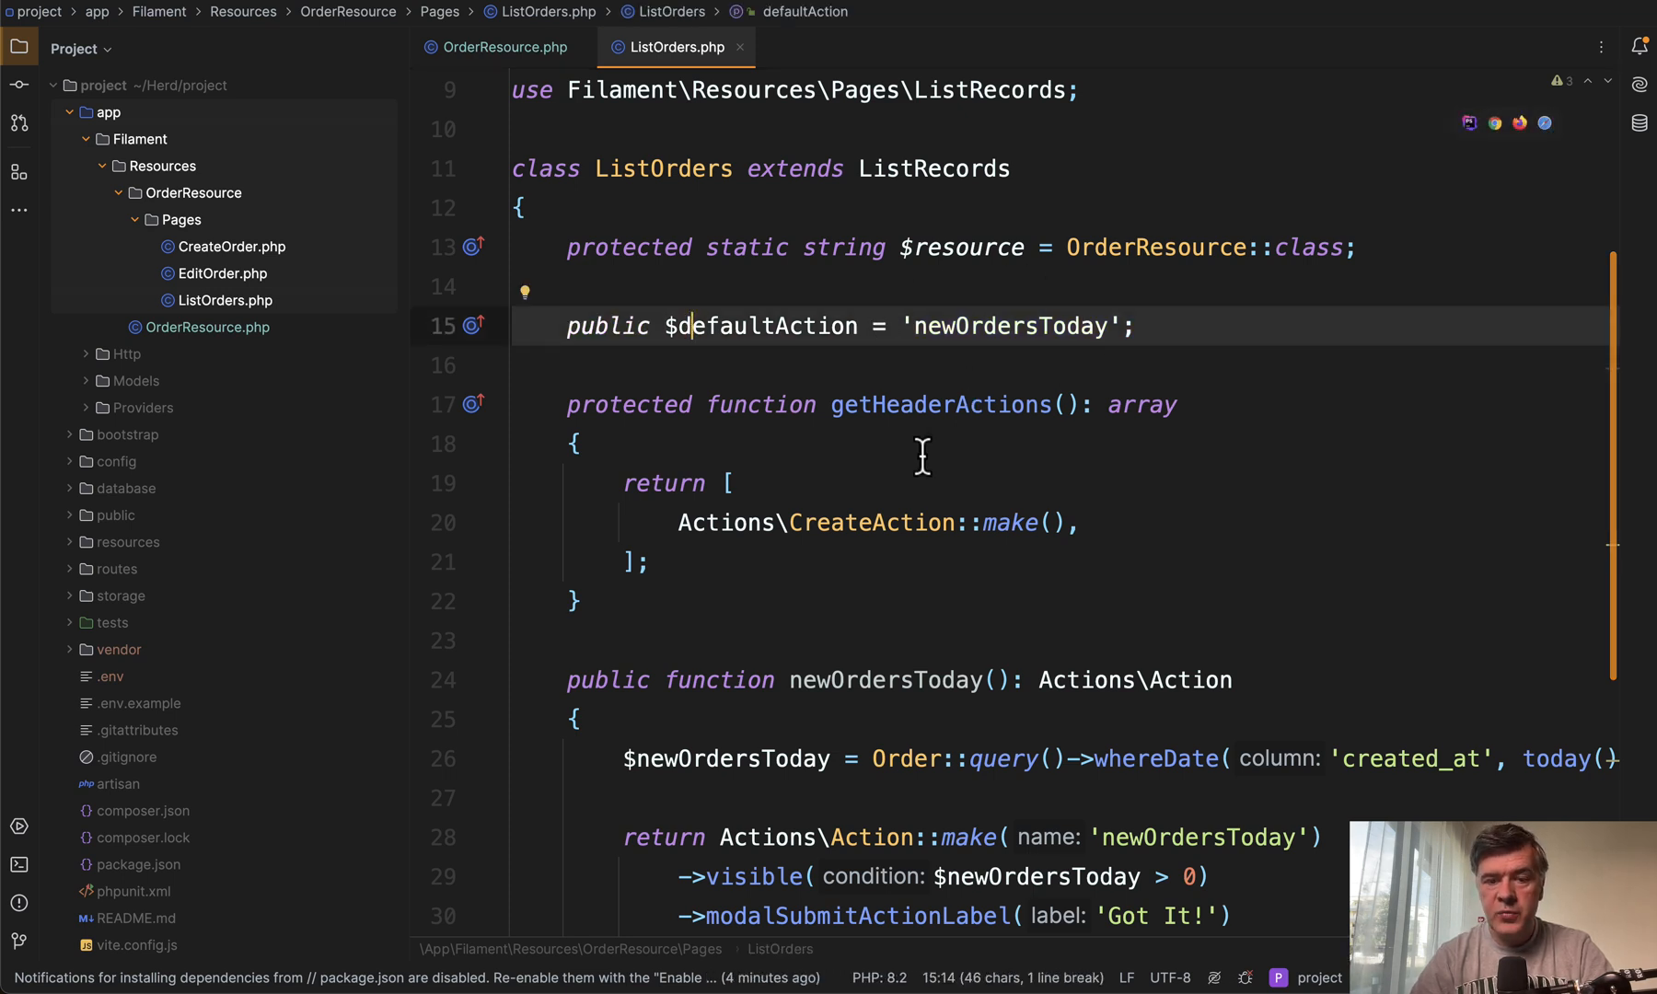
scroll("down", 3)
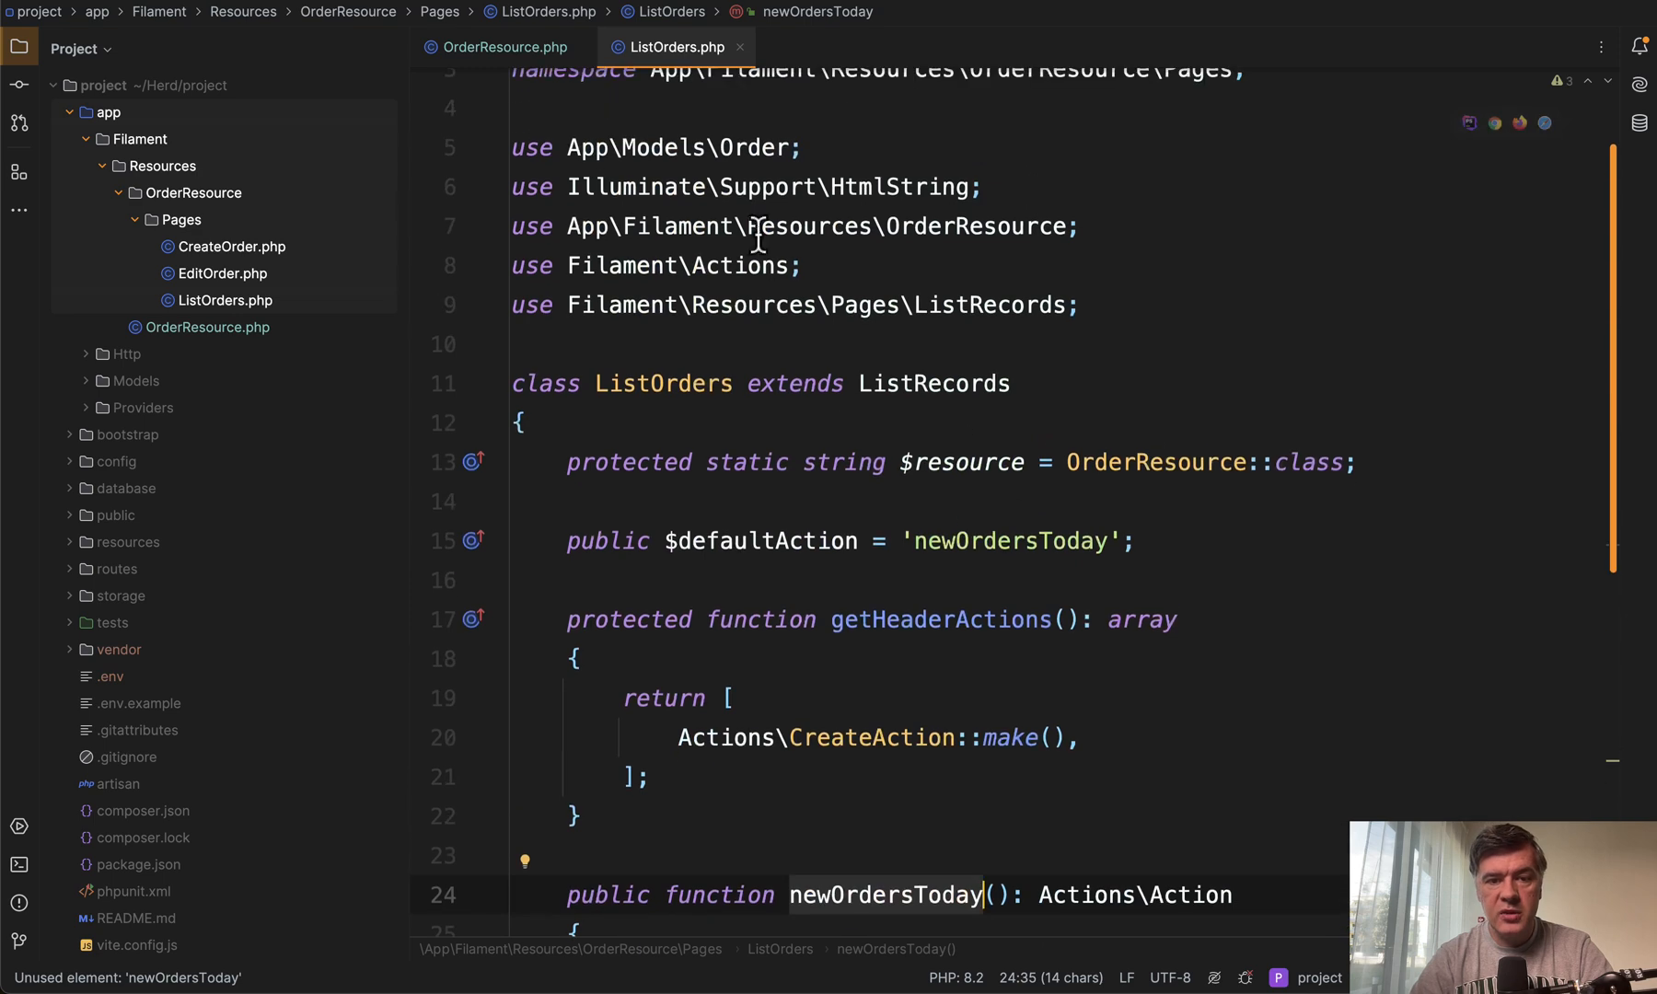
scroll("down", 3)
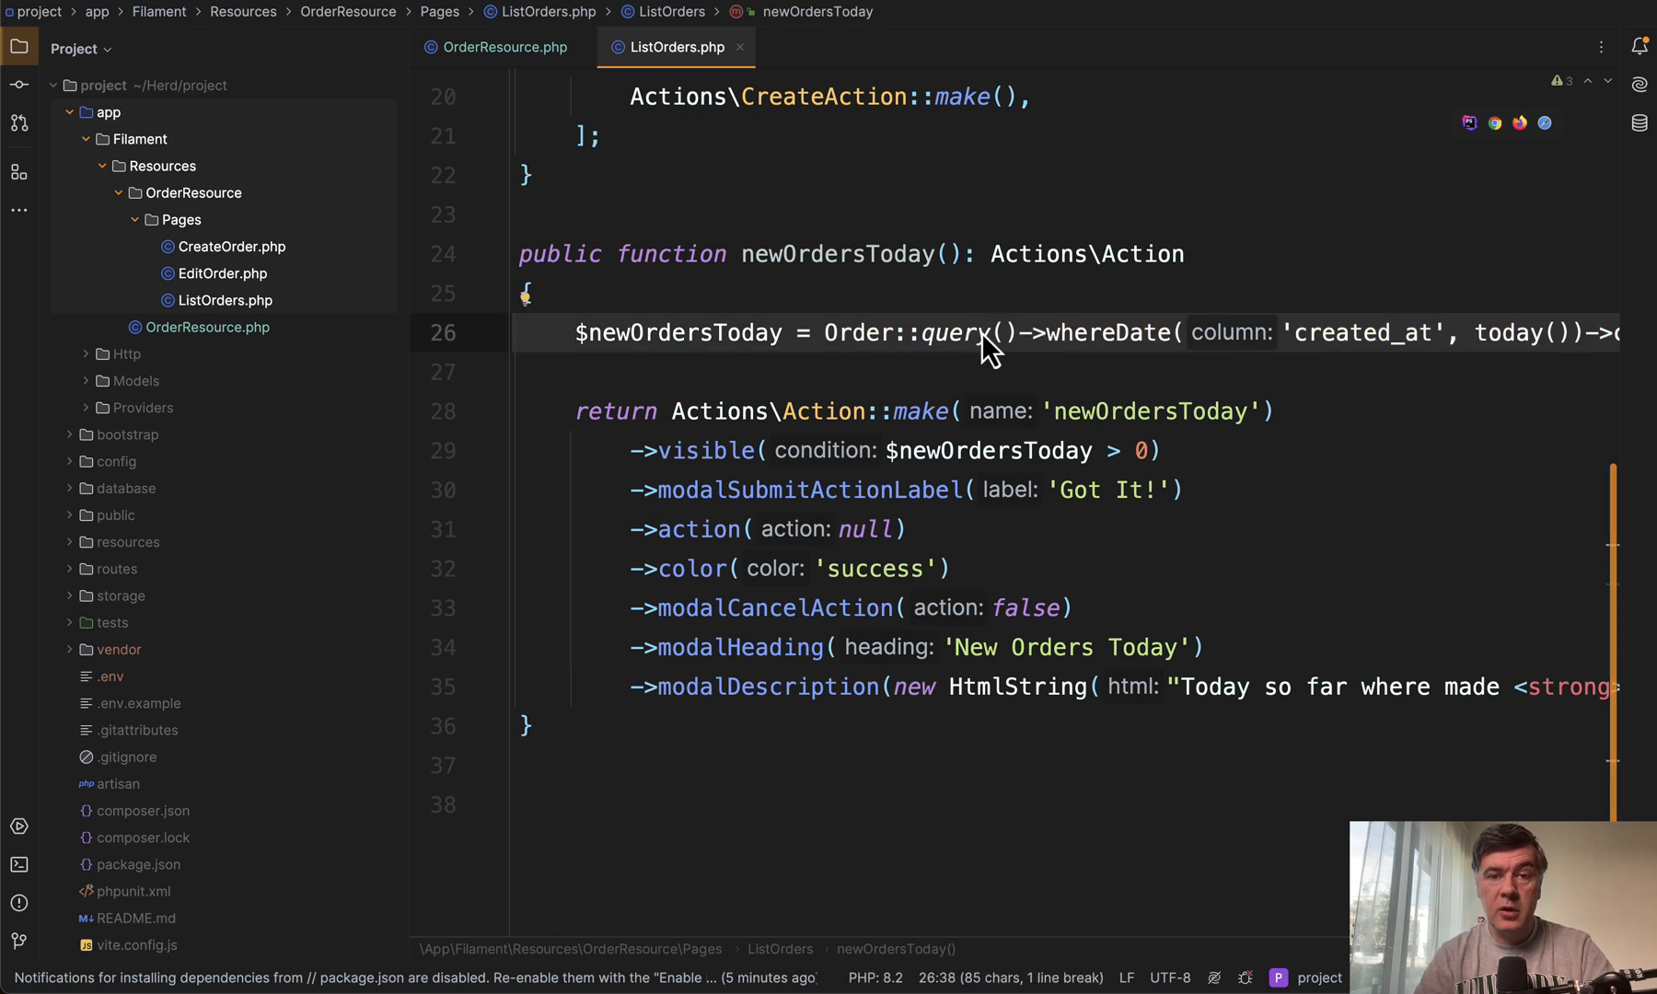
scroll("down", 3)
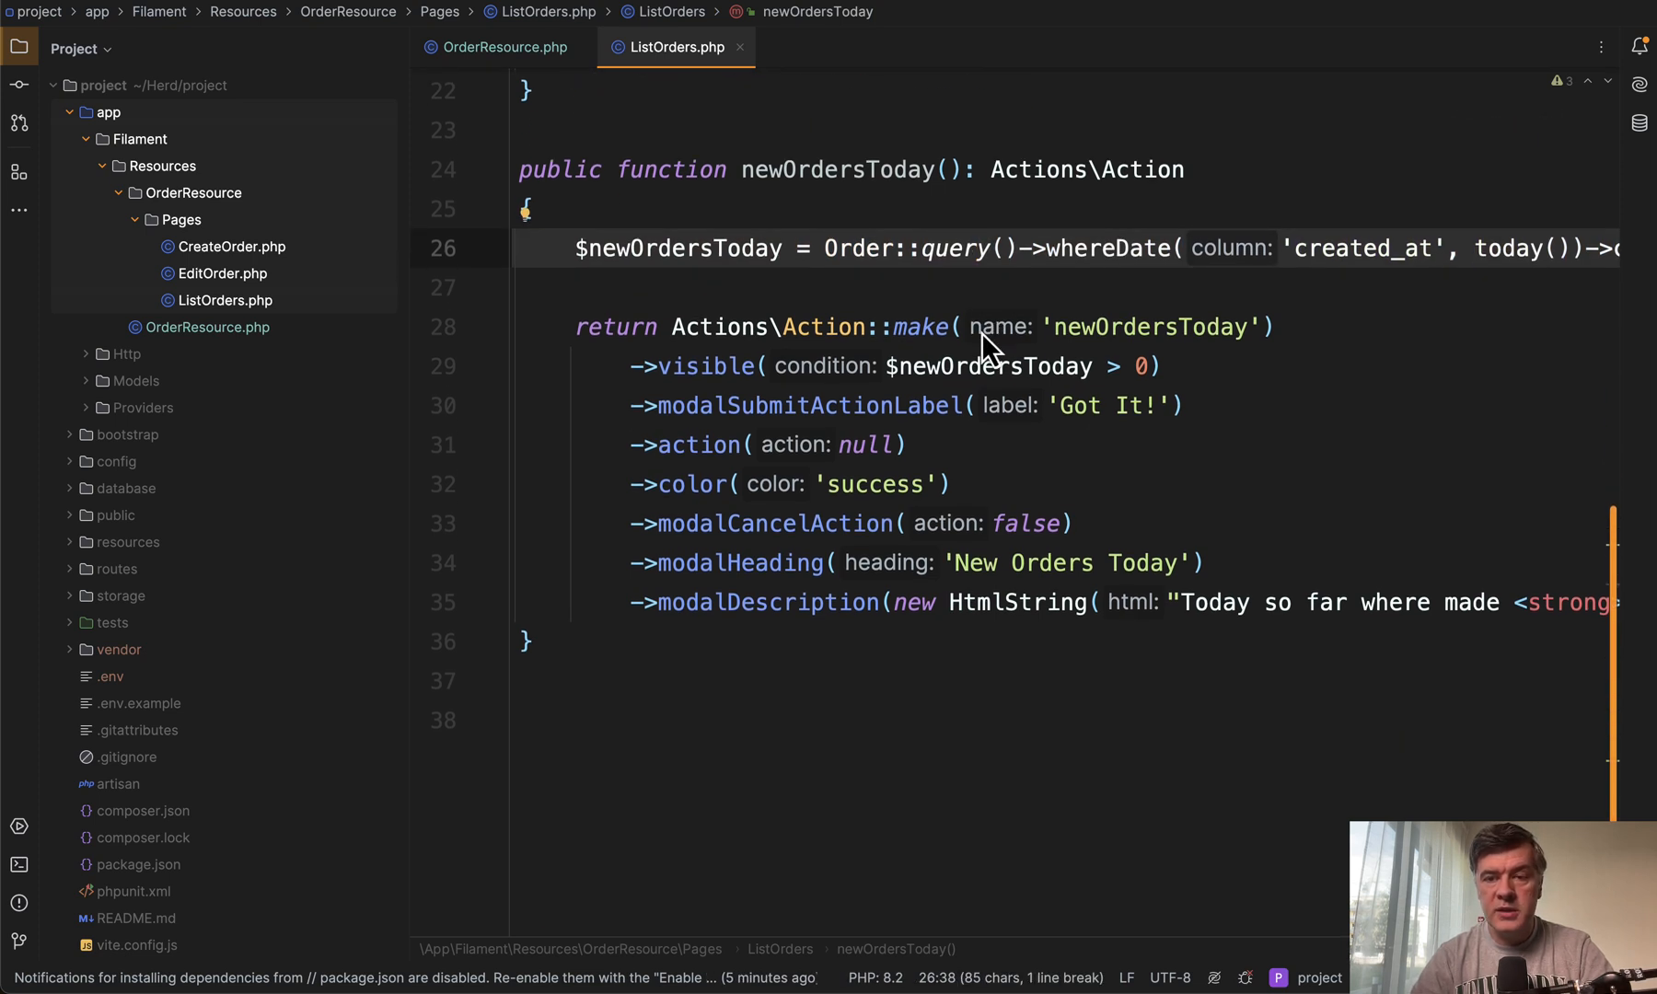
mouse_move(925, 338)
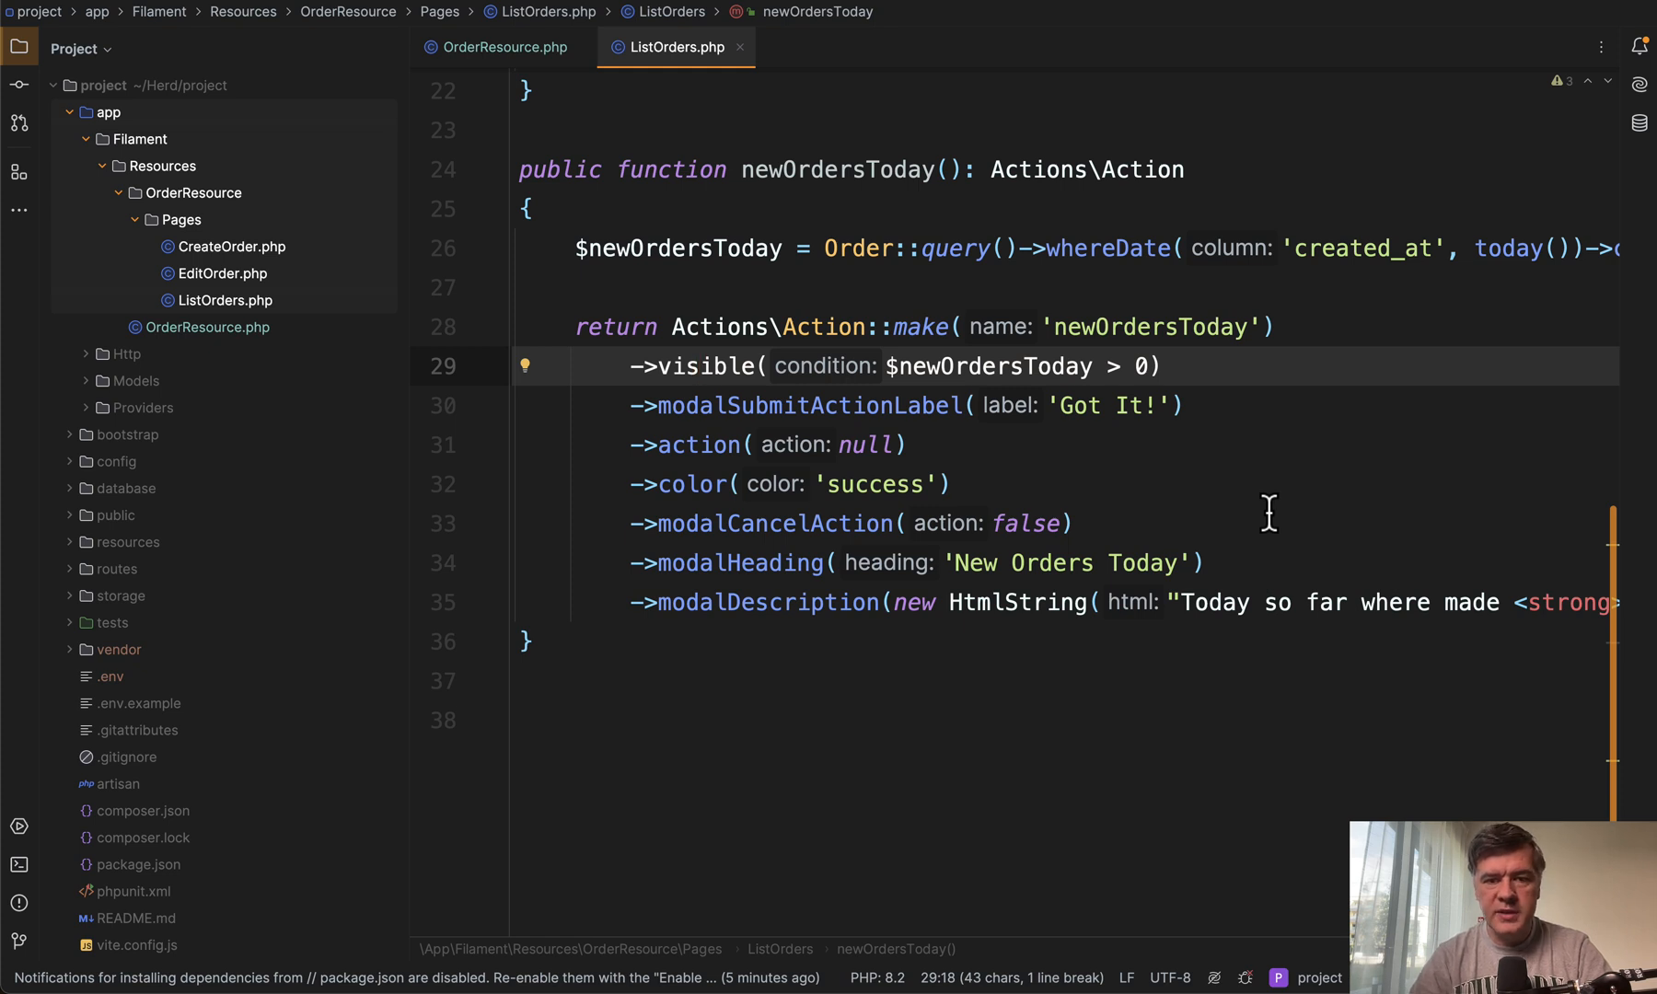
mouse_move(1316, 532)
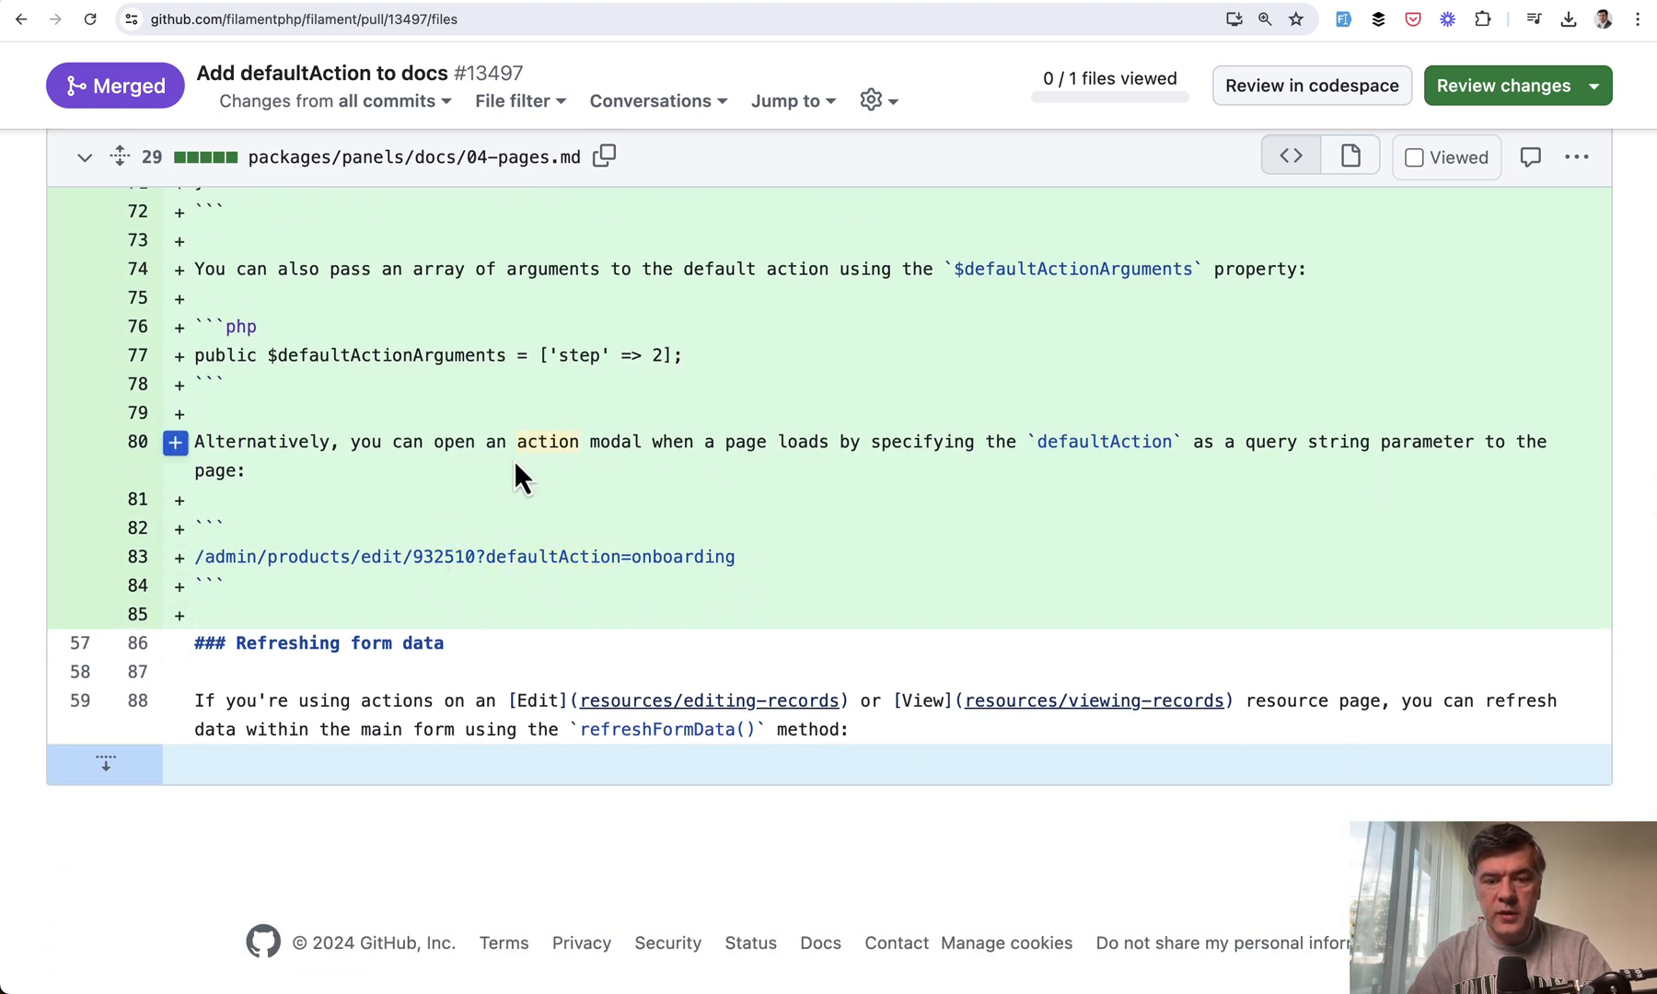
mouse_move(724, 660)
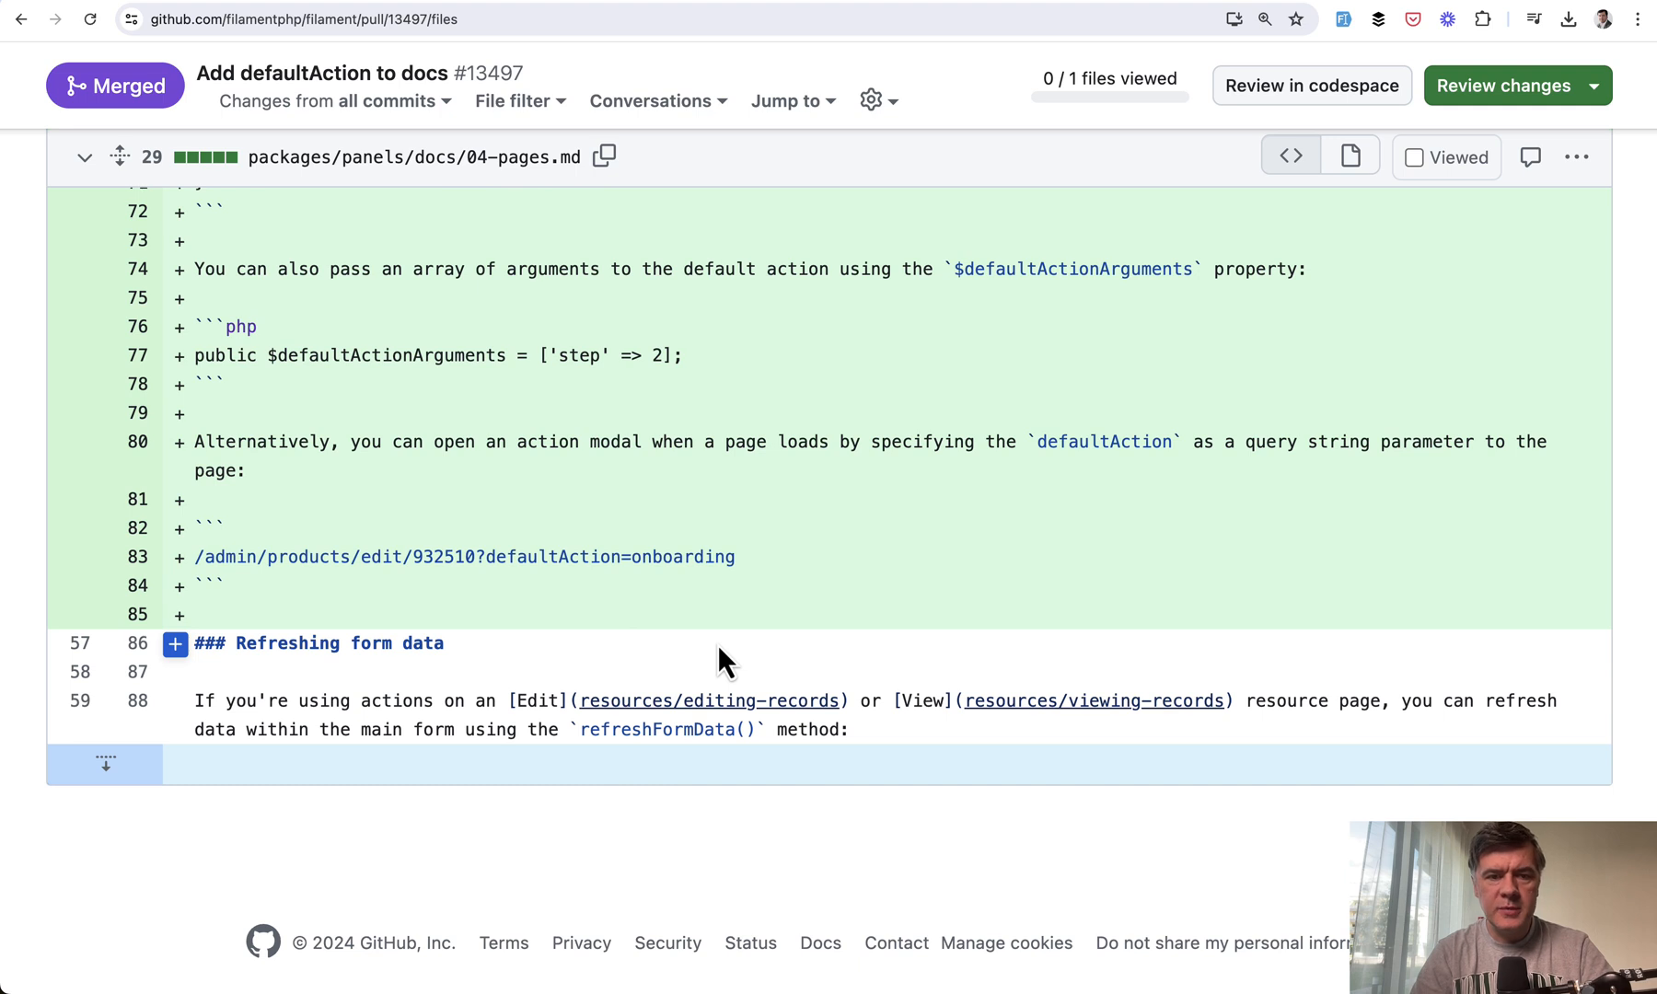
scroll("down", 3)
type("project.test/admin/orders?")
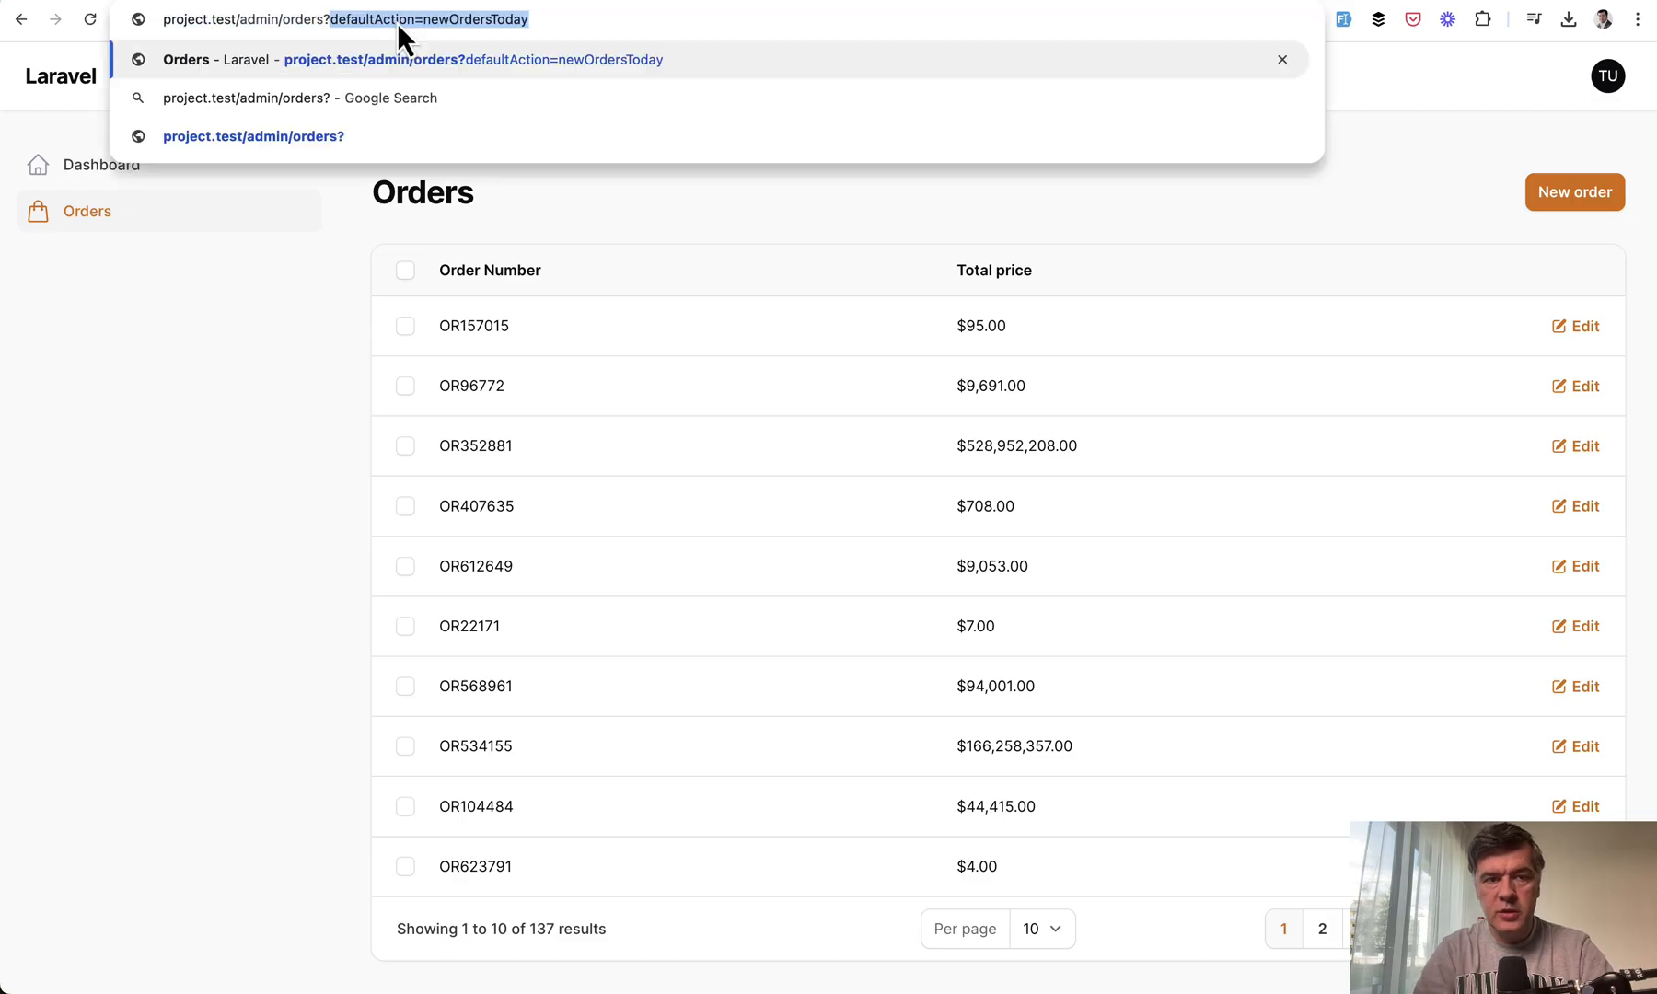
Load the orders URL with ?defaultAction=newOrdersToday appended
key("Enter")
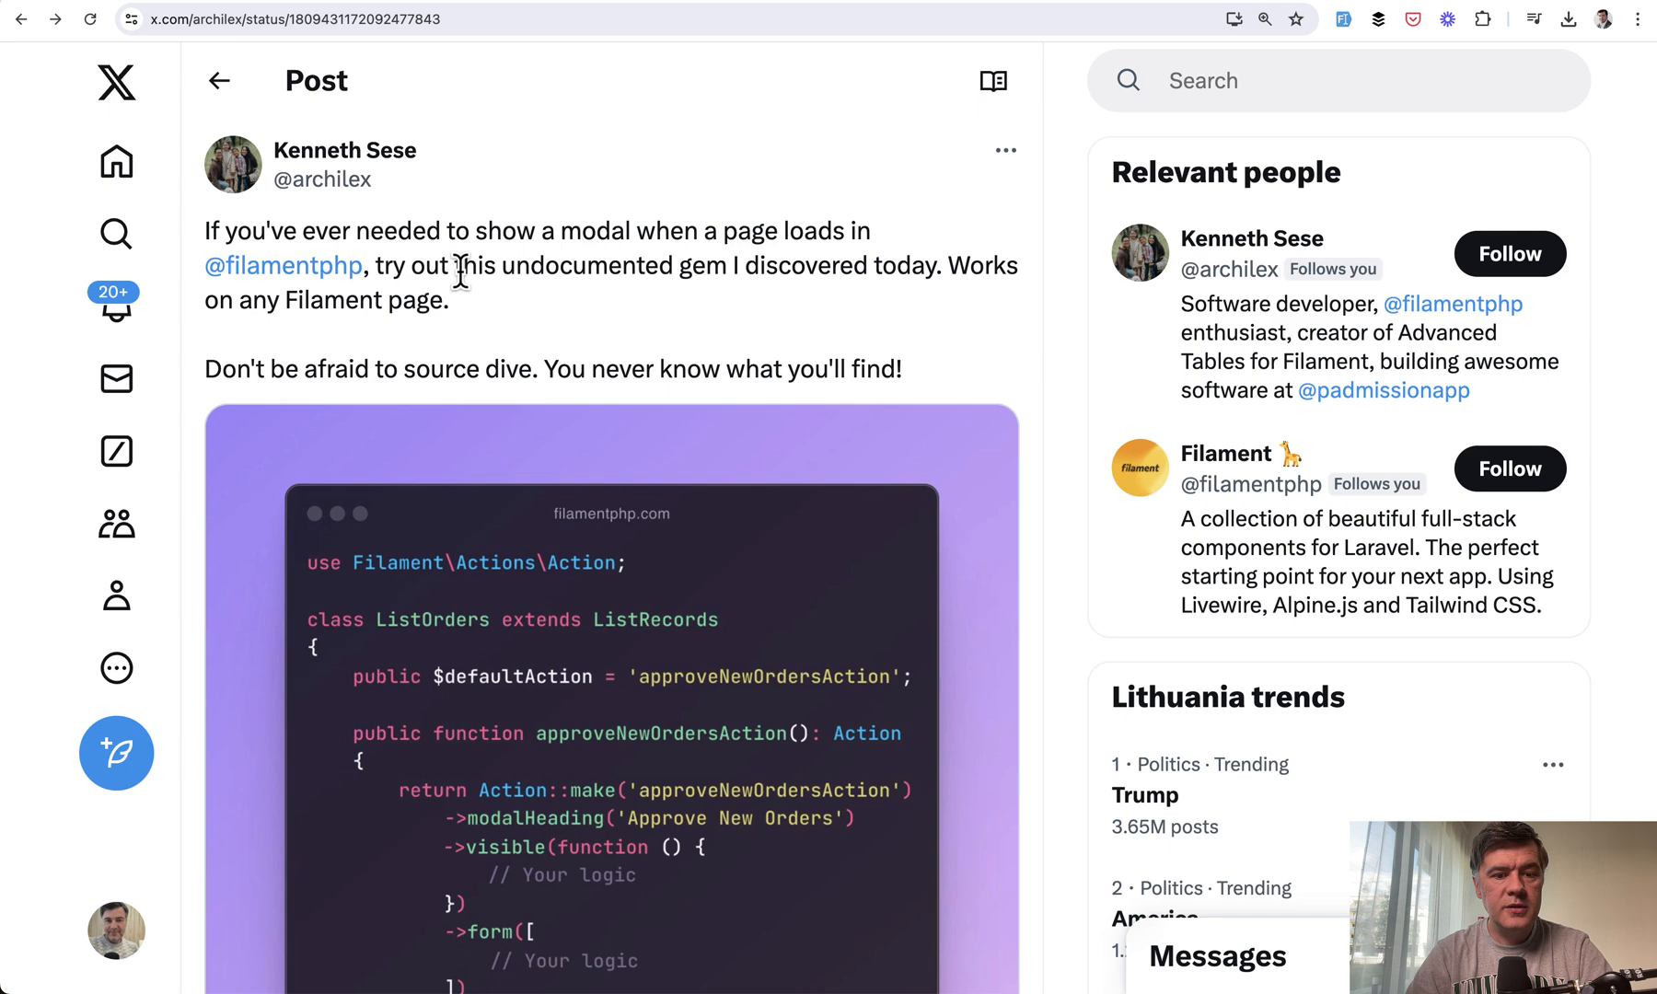
Scroll the tweet to show the full code screenshot down to its date and engagement counts
scroll("down", 3)
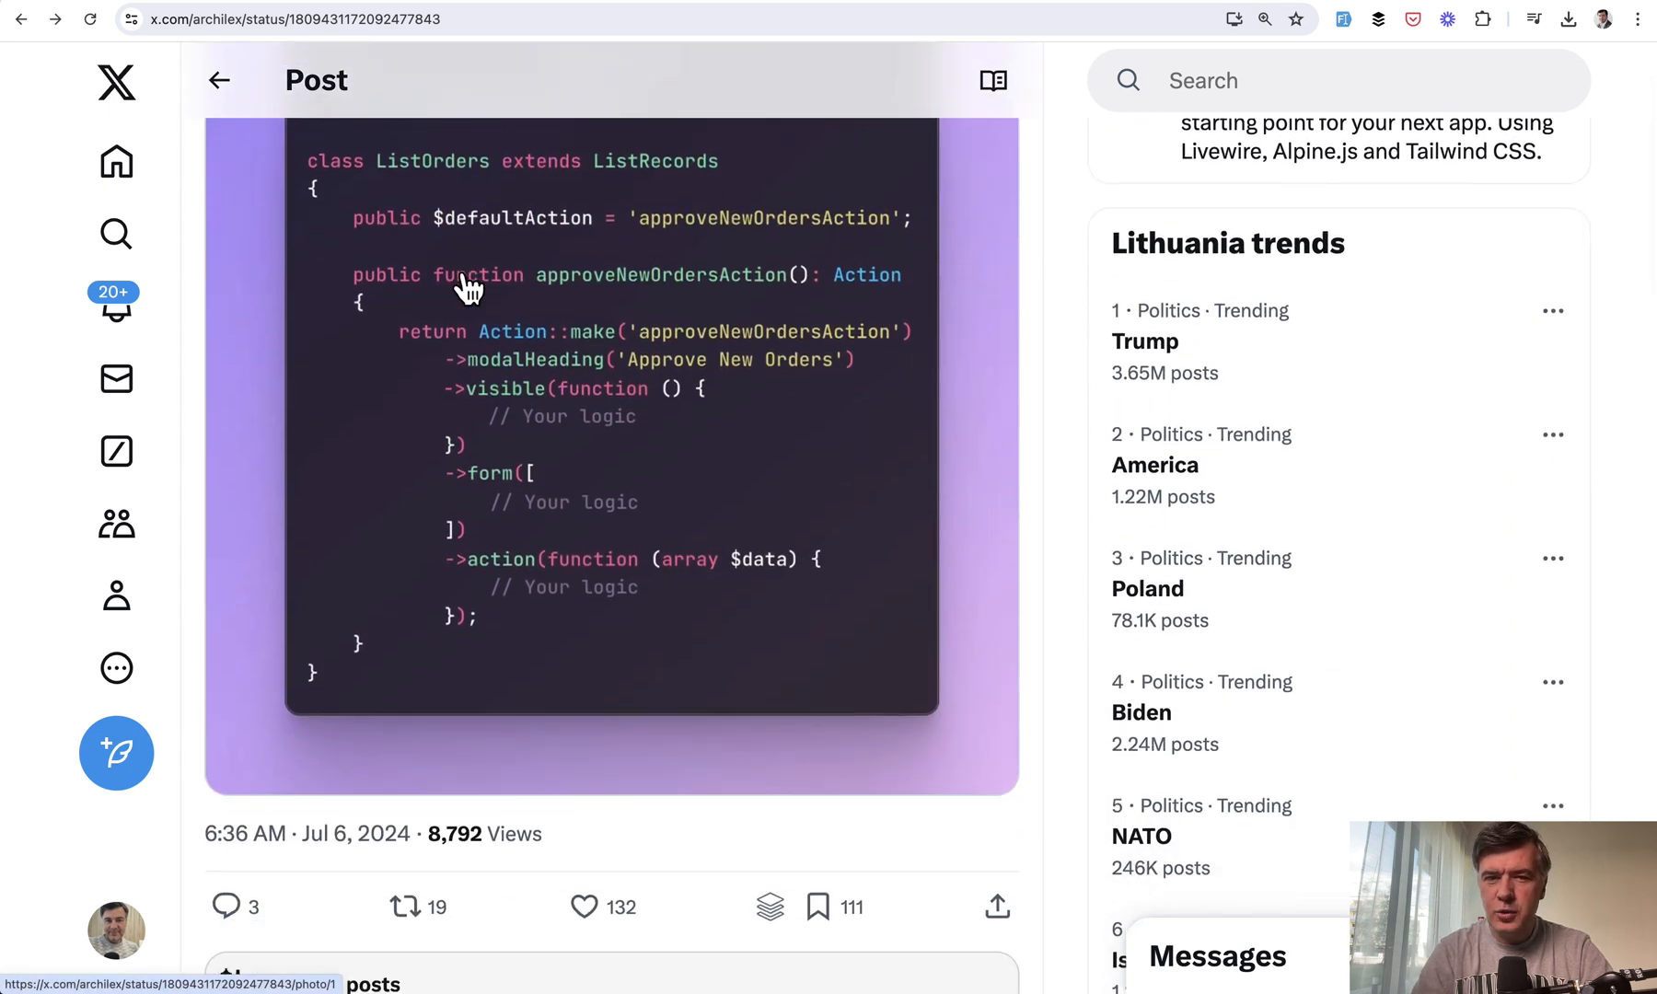